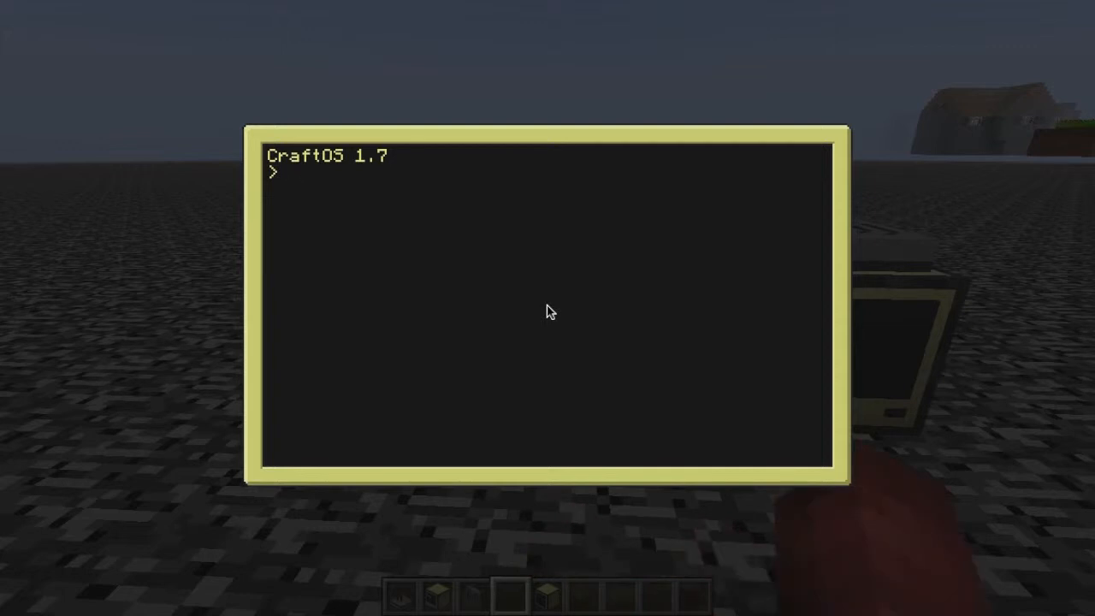
List the files and briefly review the send program's code in the editor.
{"action": "type", "text": "ls"}
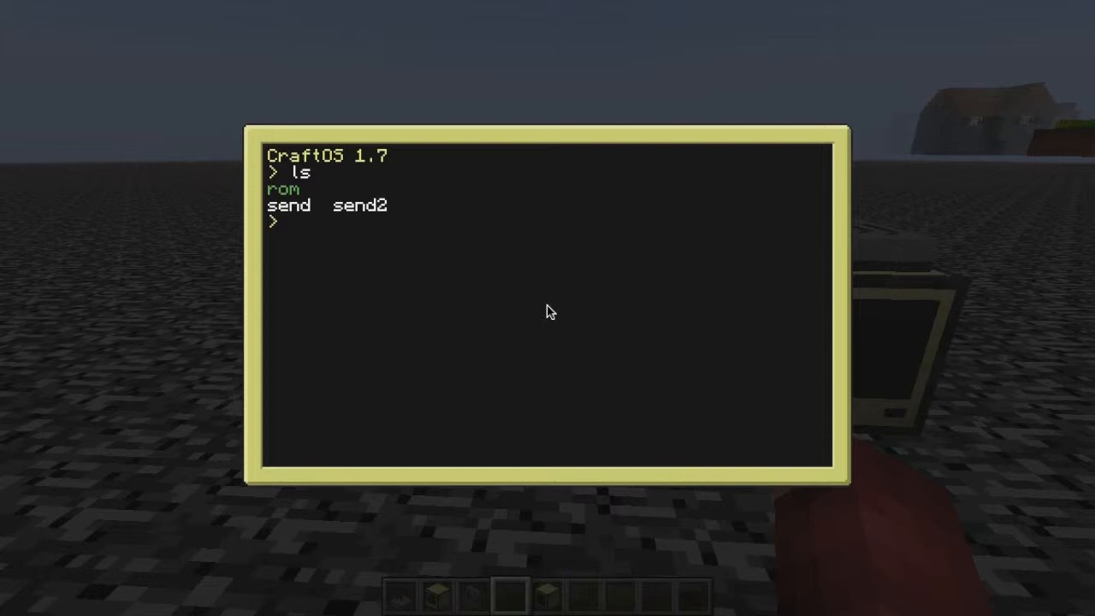
{"action": "type", "text": "edit se"}
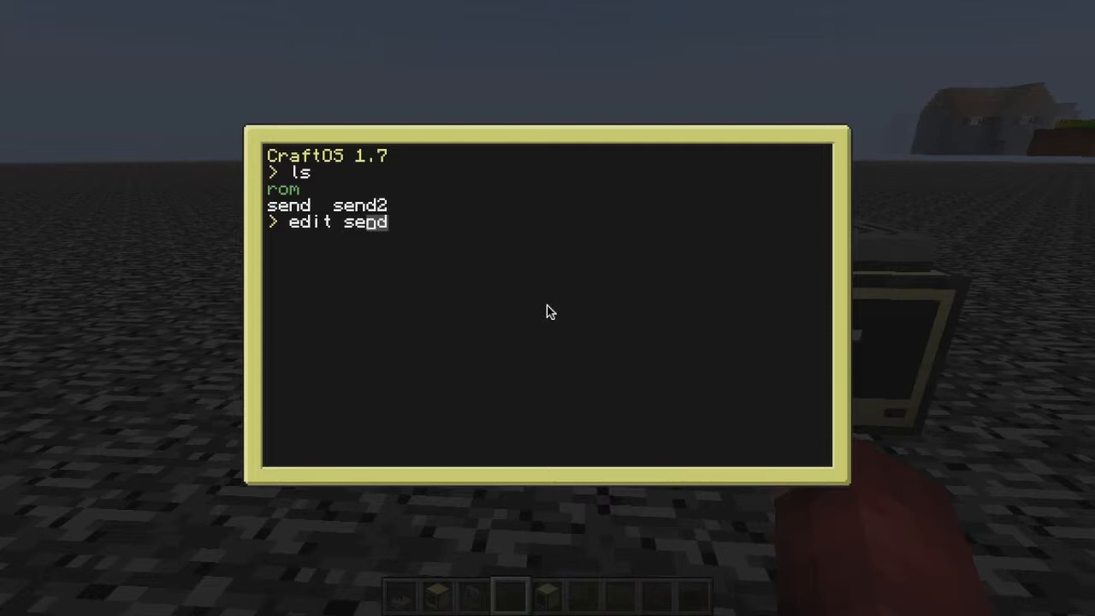
{"action": "key", "text": "Enter"}
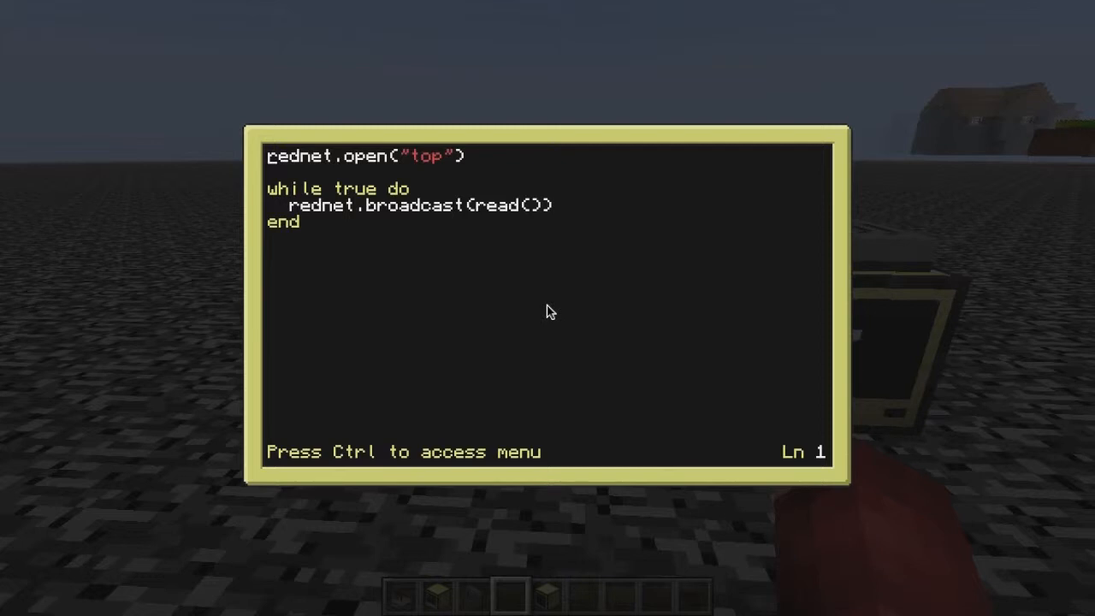
{"action": "key", "text": "Ctrl"}
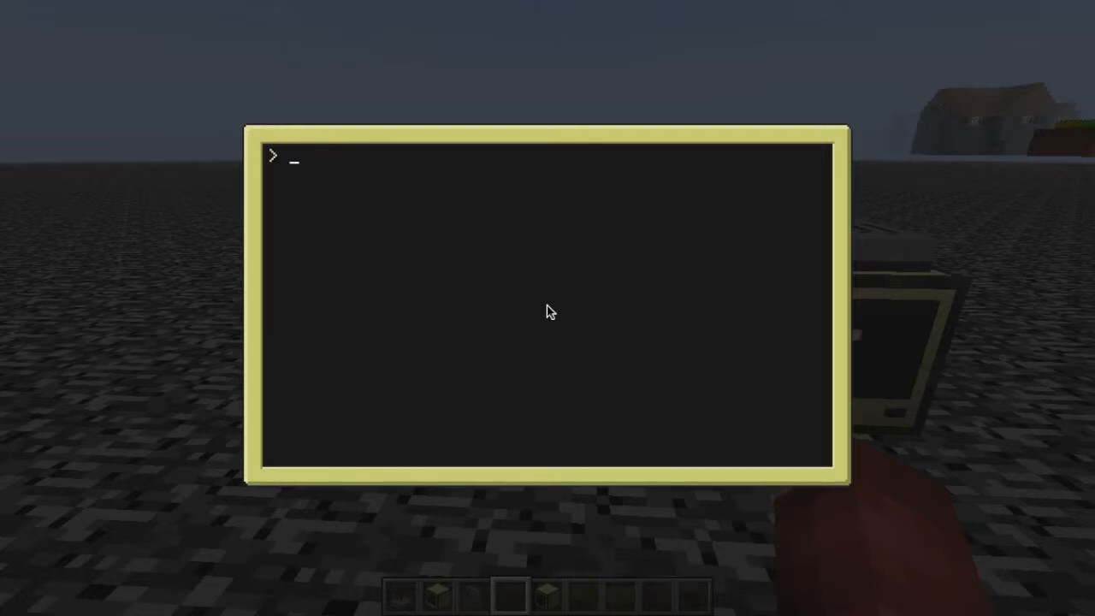
Run send and broadcast a few typed lines such as 'this is' and 'a messgae', then terminate it.
{"action": "type", "text": "send"}
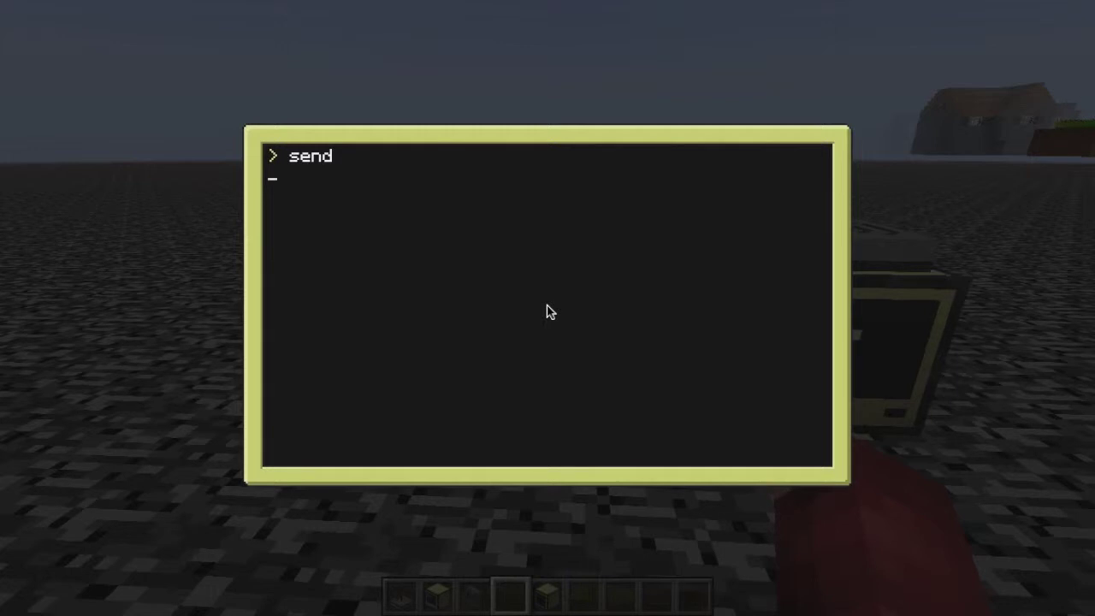
{"action": "type", "text": "this is"}
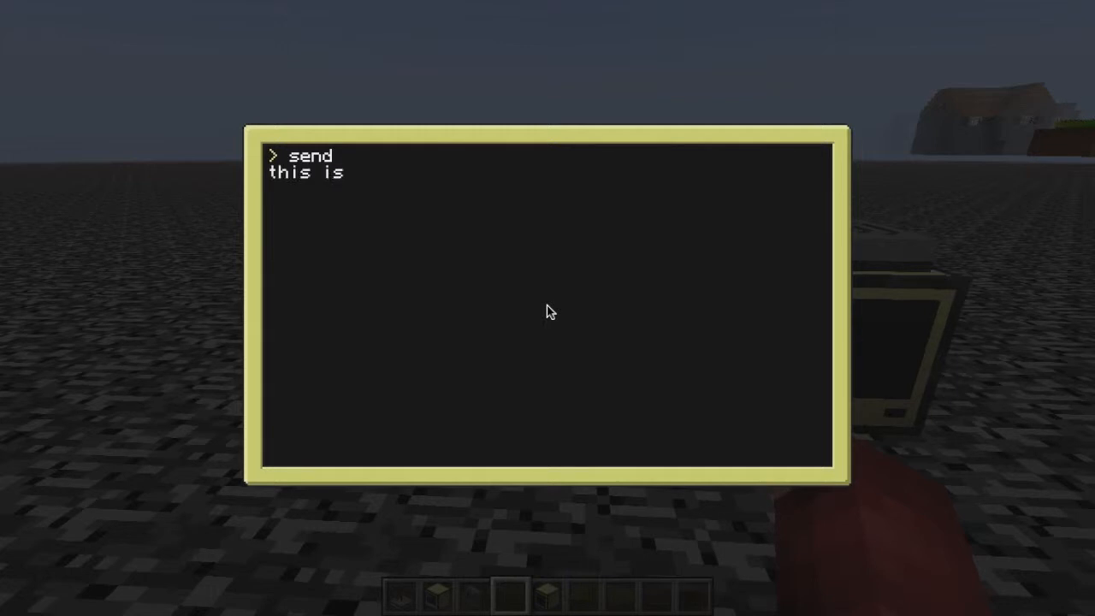
{"action": "type", "text": "a messgae"}
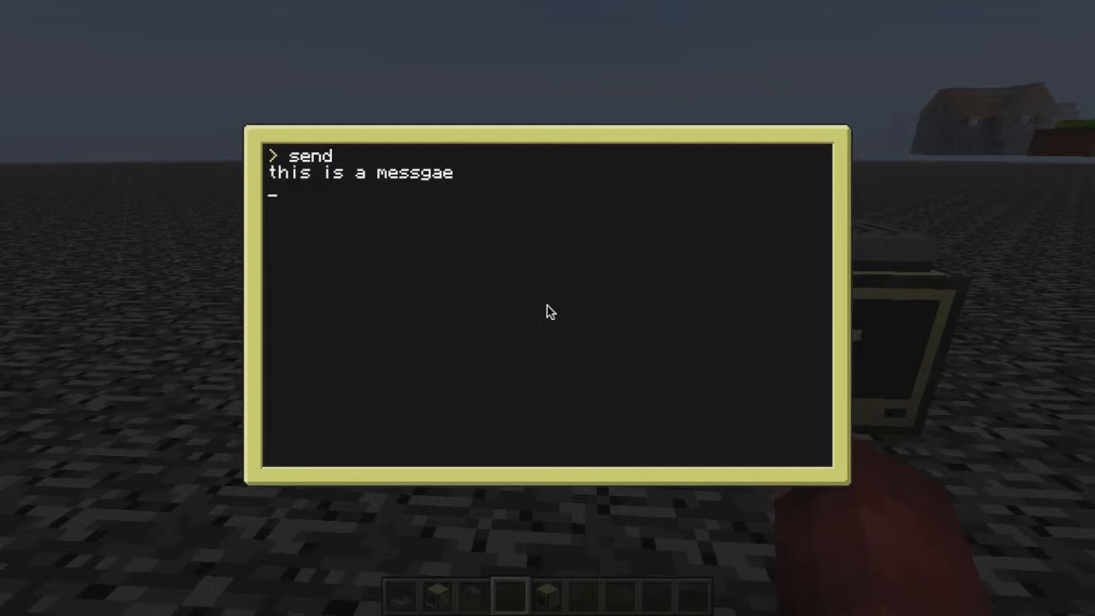
{"action": "type", "text": "lkfg"}
{"action": "type", "text": "sdkfs."}
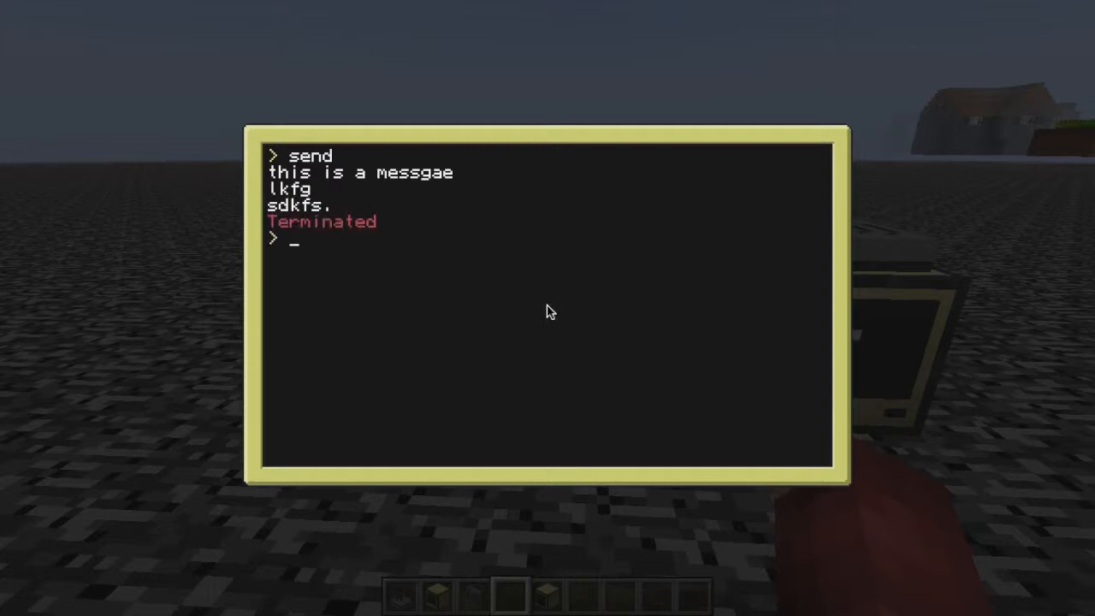
{"action": "type", "text": "send"}
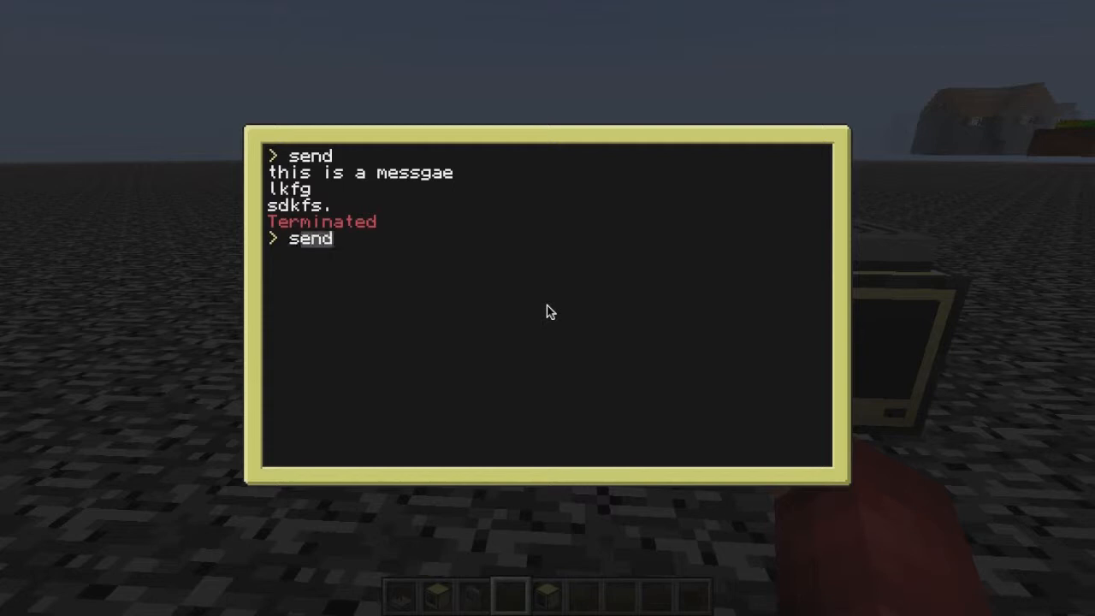
{"action": "type", "text": "2"}
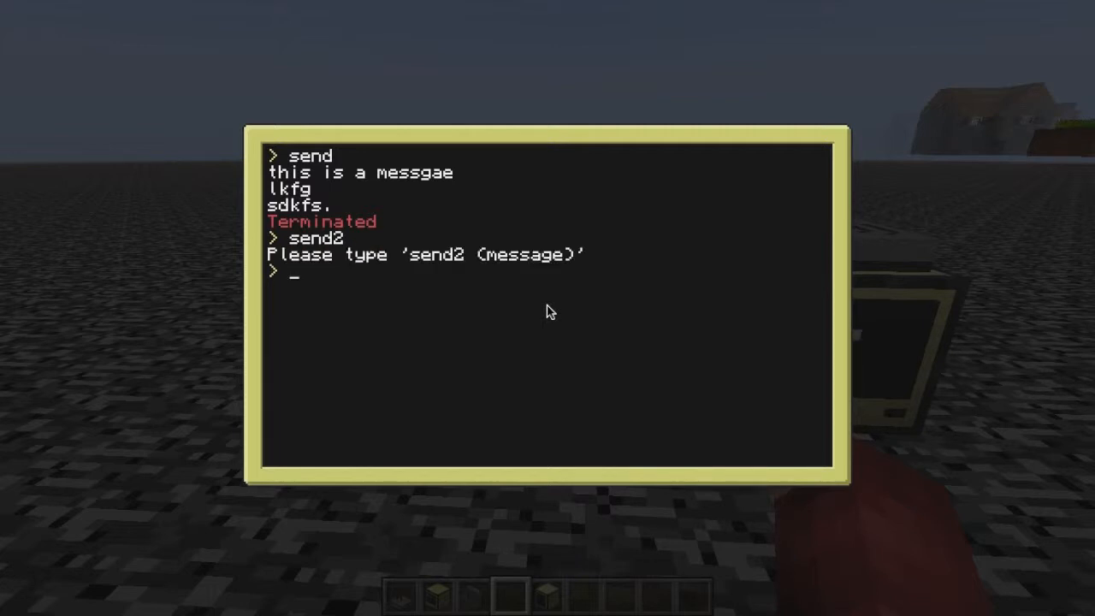
Run send2 with the argument Hello! to broadcast it.
{"action": "type", "text": "send2"}
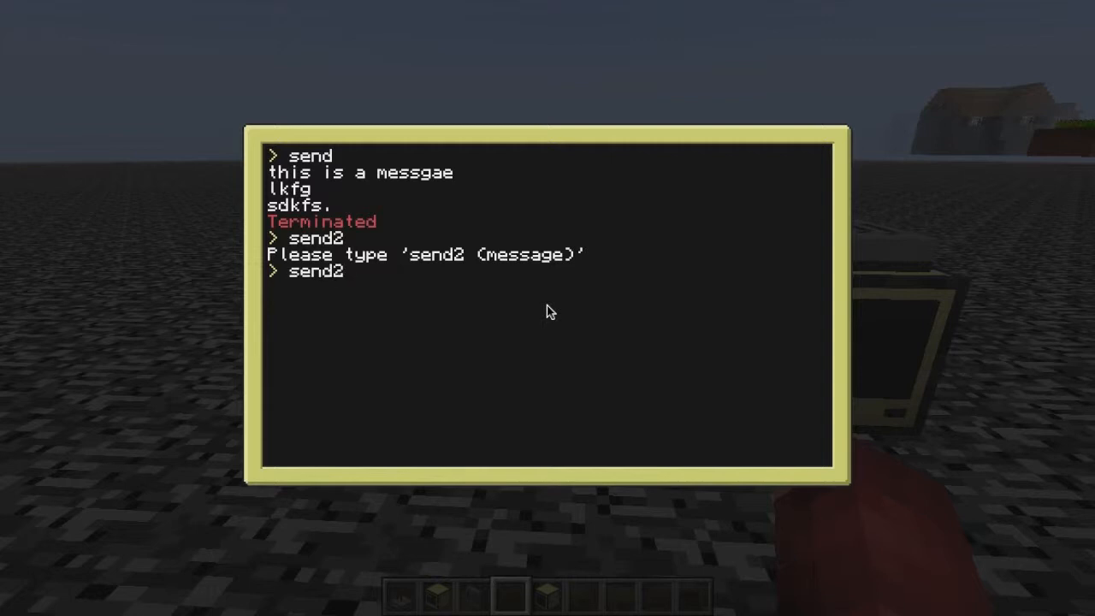
{"action": "type", "text": "Hello!"}
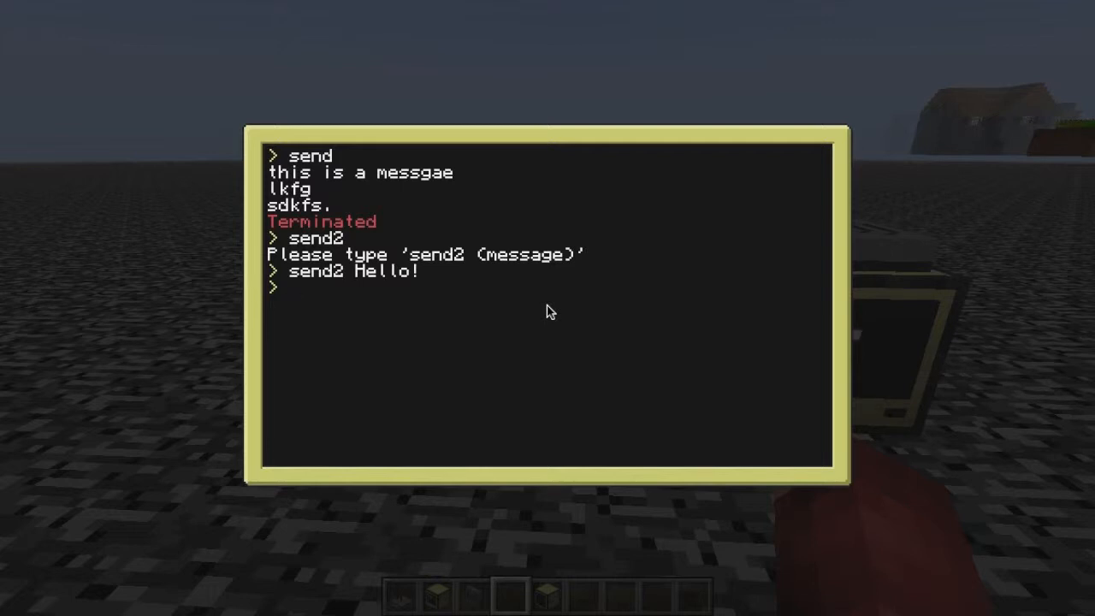
Bring up send2's code in the editor via 'edit send2'.
{"action": "type", "text": "edit send"}
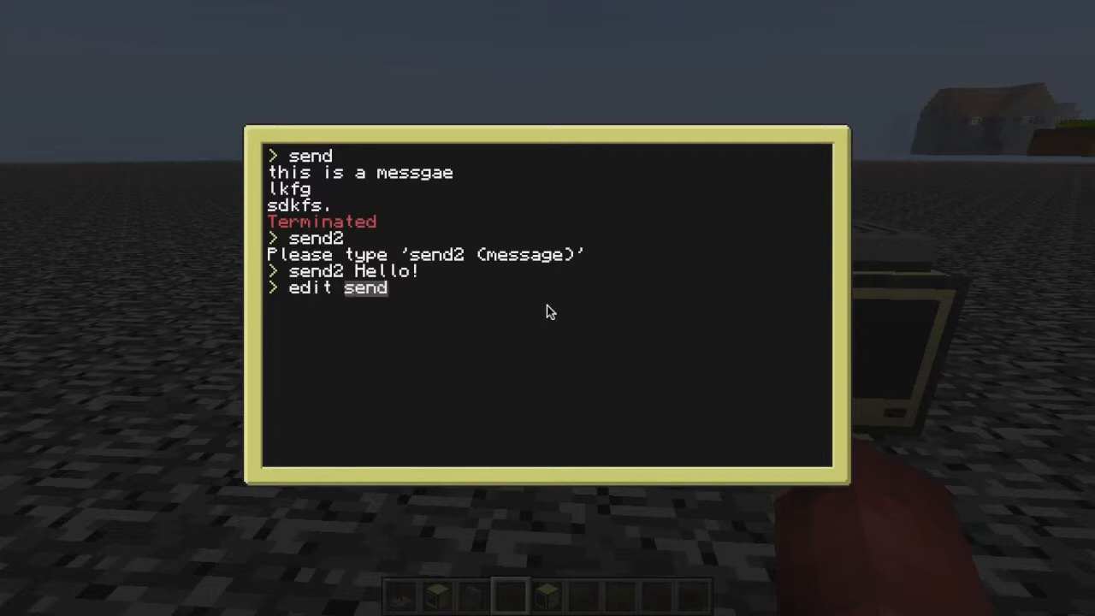
{"action": "type", "text": "2"}
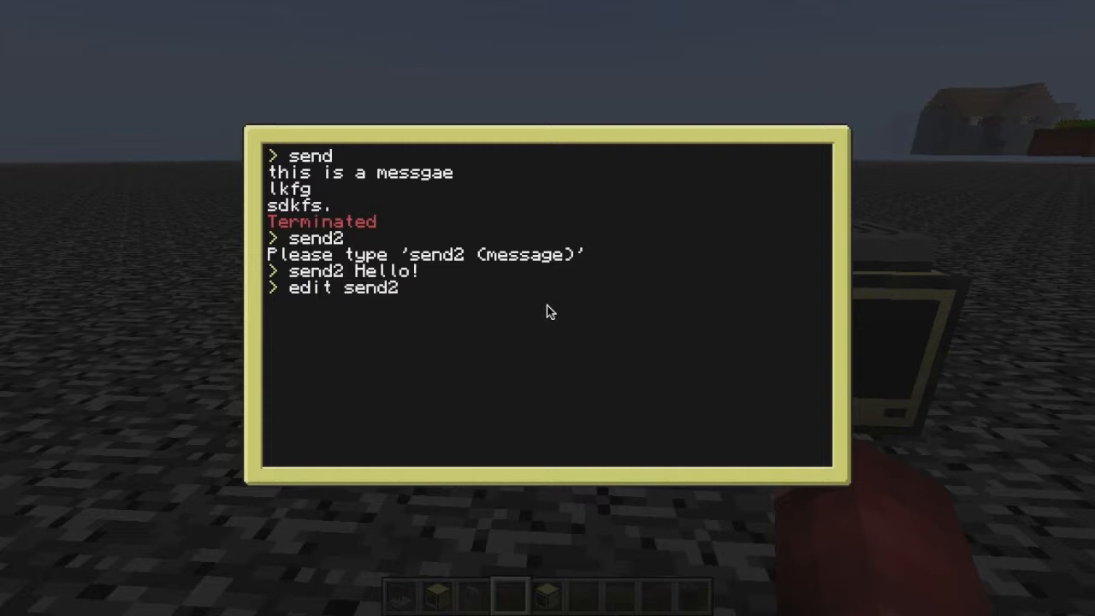
{"action": "key", "text": "enter"}
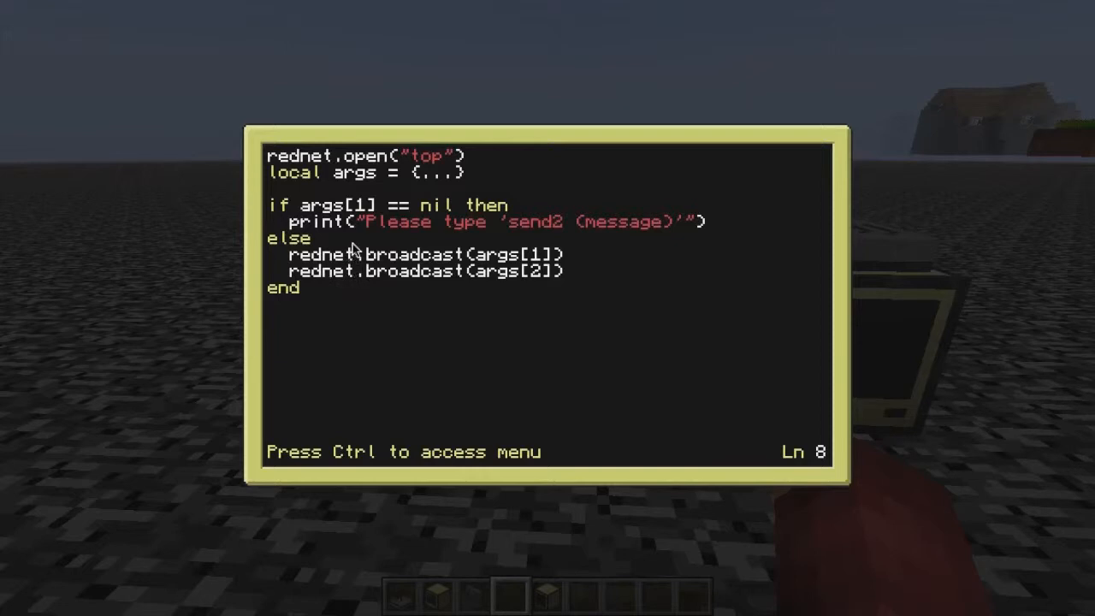
Wrap the broadcast in 'for i in ipairs(args) do ... end' using args[i], drop the second broadcast line, and save.
{"action": "key", "text": "Enter"}
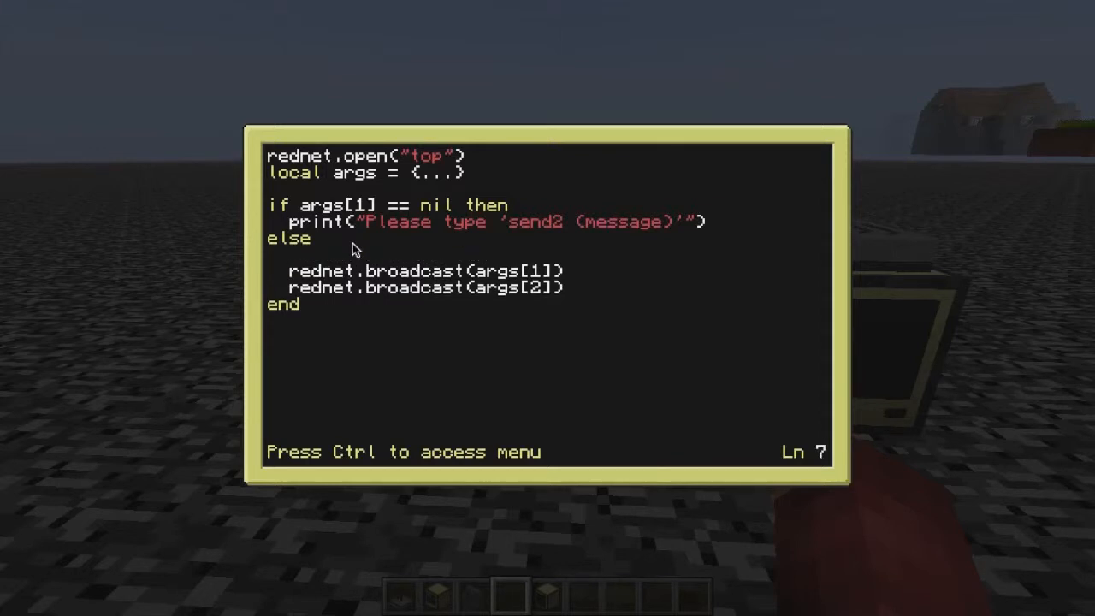
{"action": "type", "text": "for i in"}
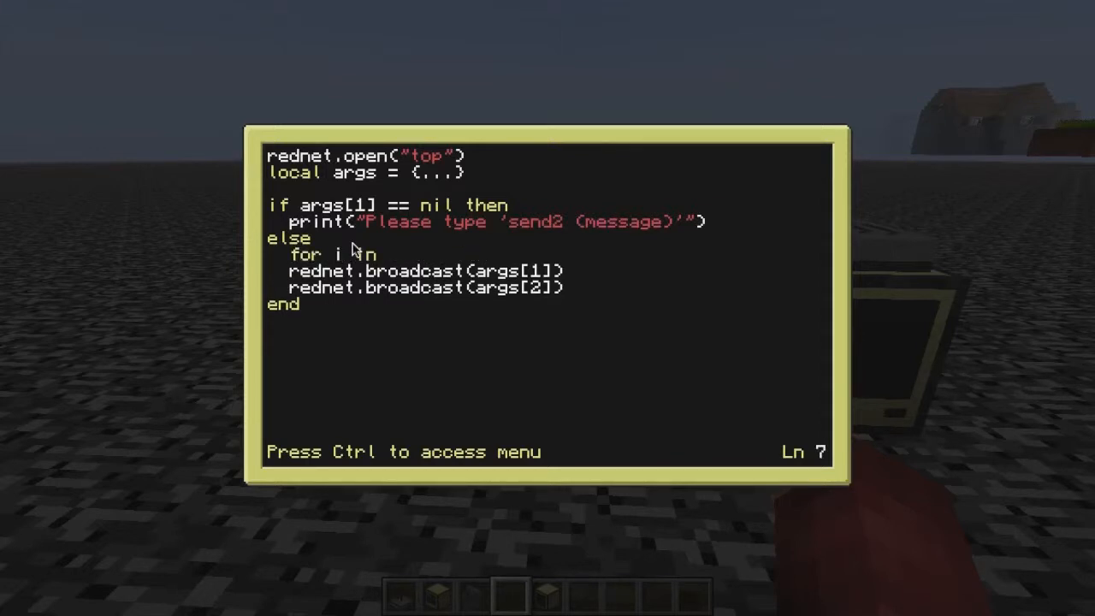
{"action": "type", "text": "arg"}
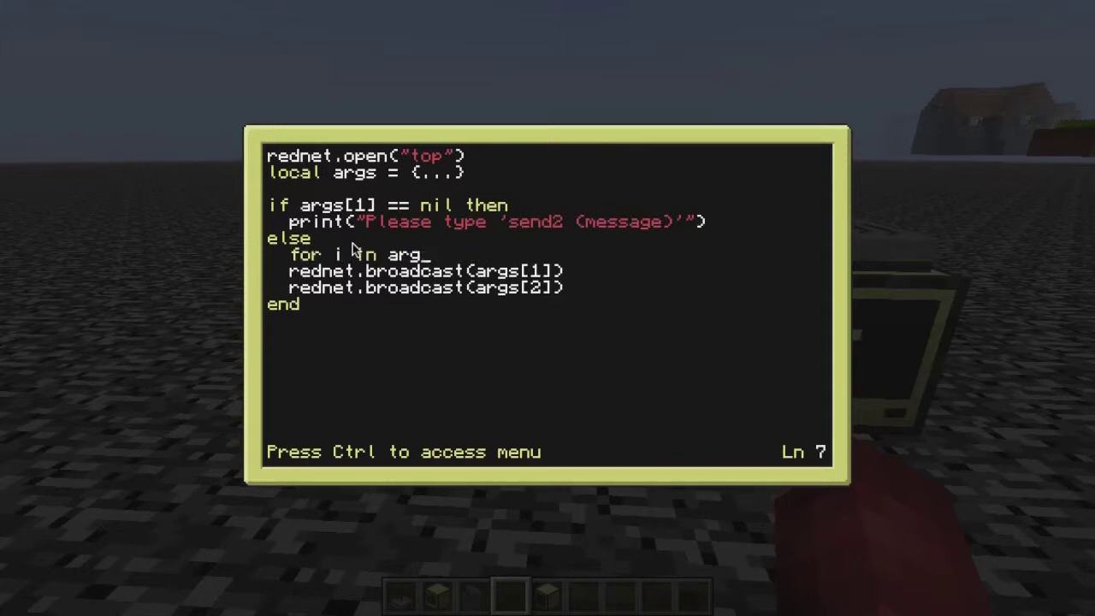
{"action": "type", "text": "ipairs("}
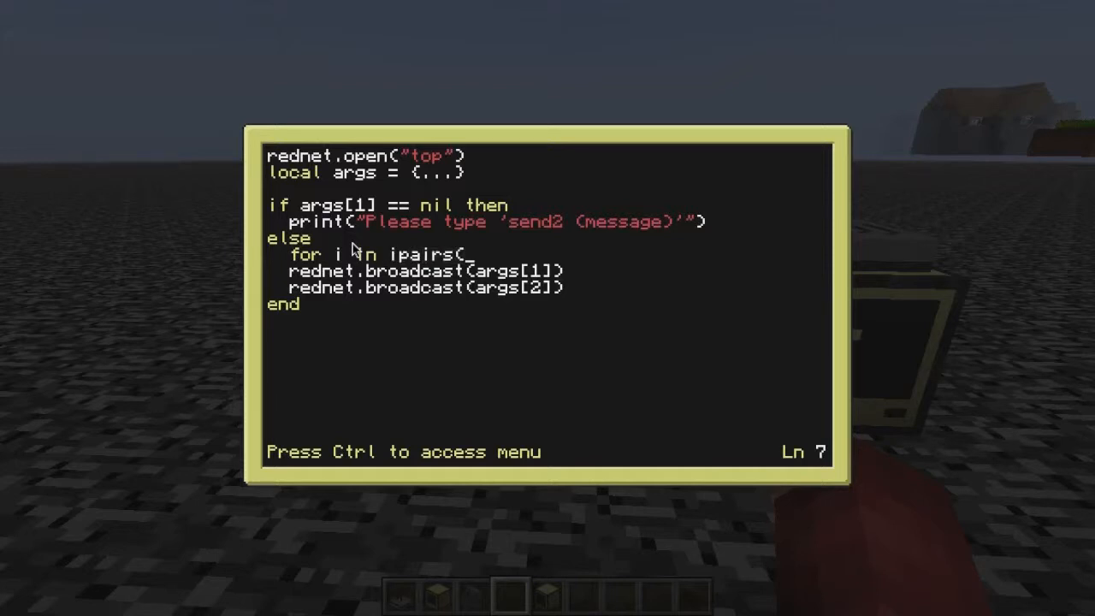
{"action": "type", "text": "args"}
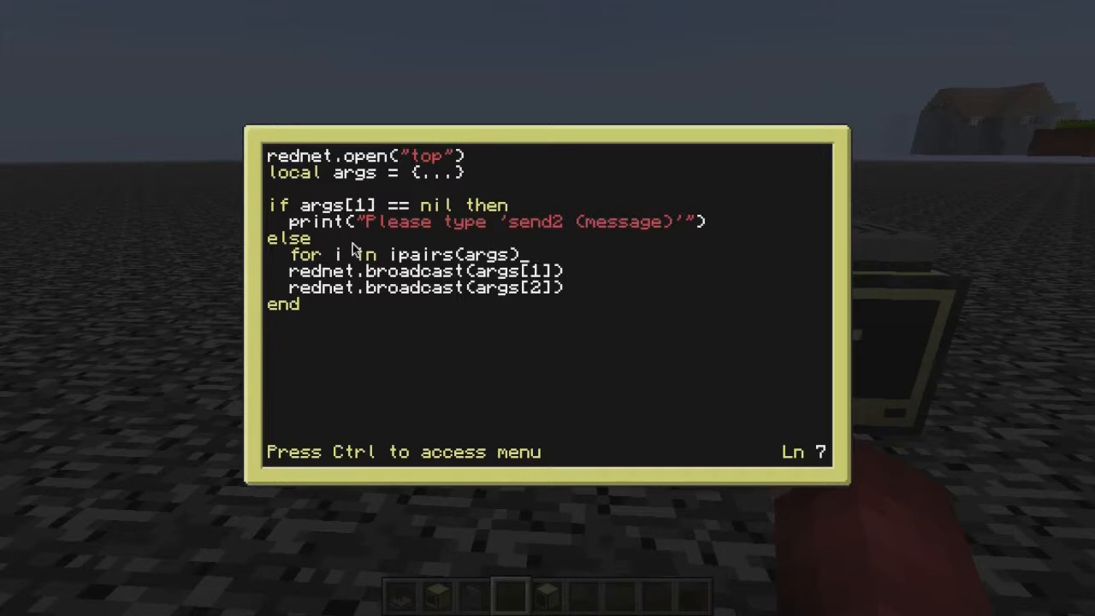
{"action": "type", "text": "dofile("}
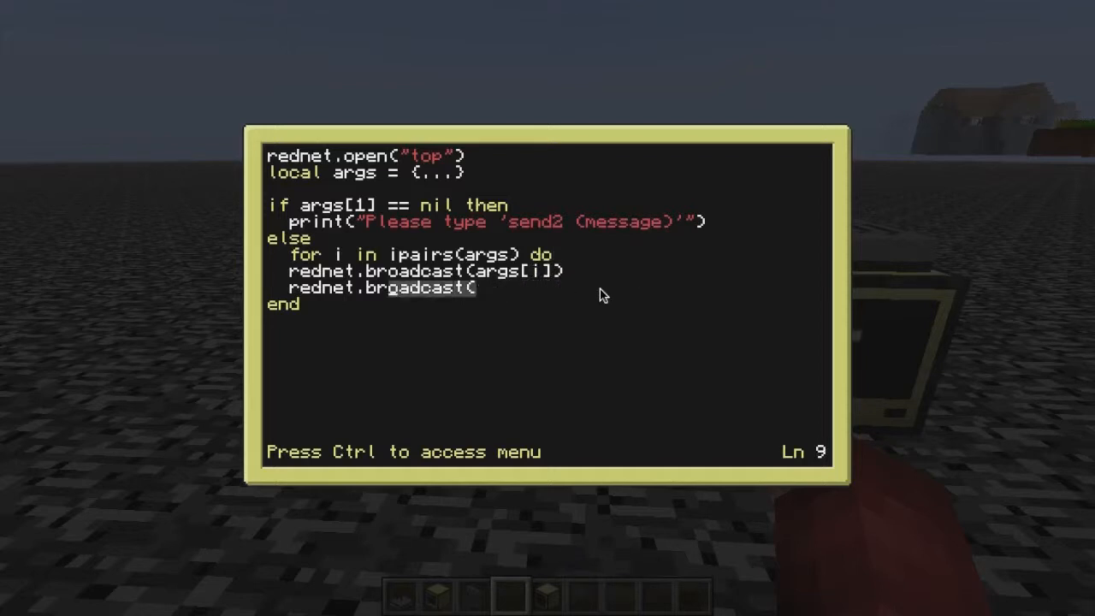
{"action": "key", "text": "Backspace"}
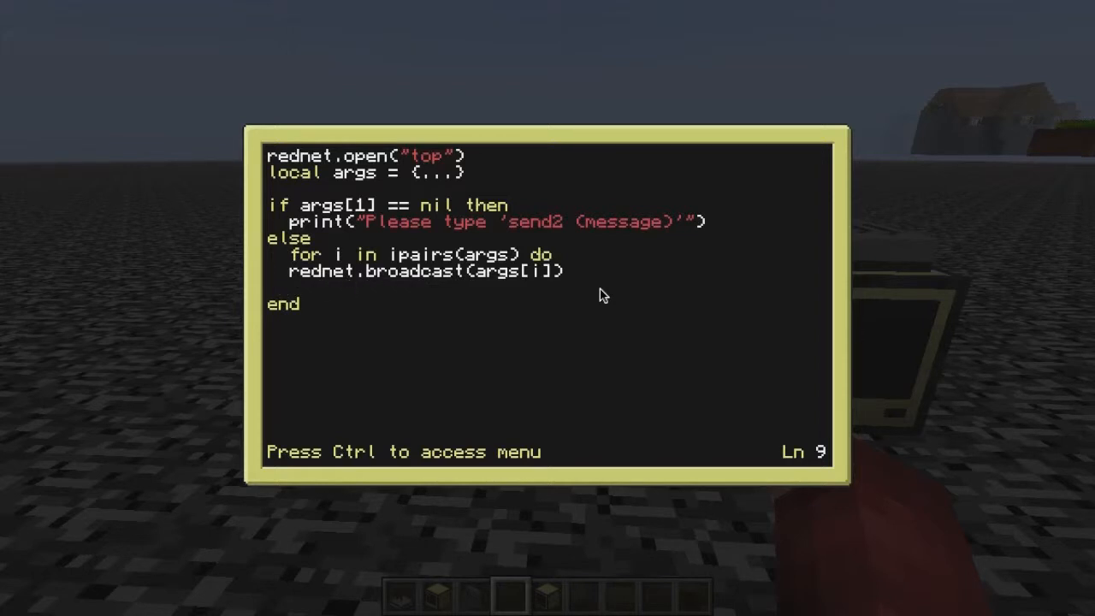
{"action": "type", "text": "end"}
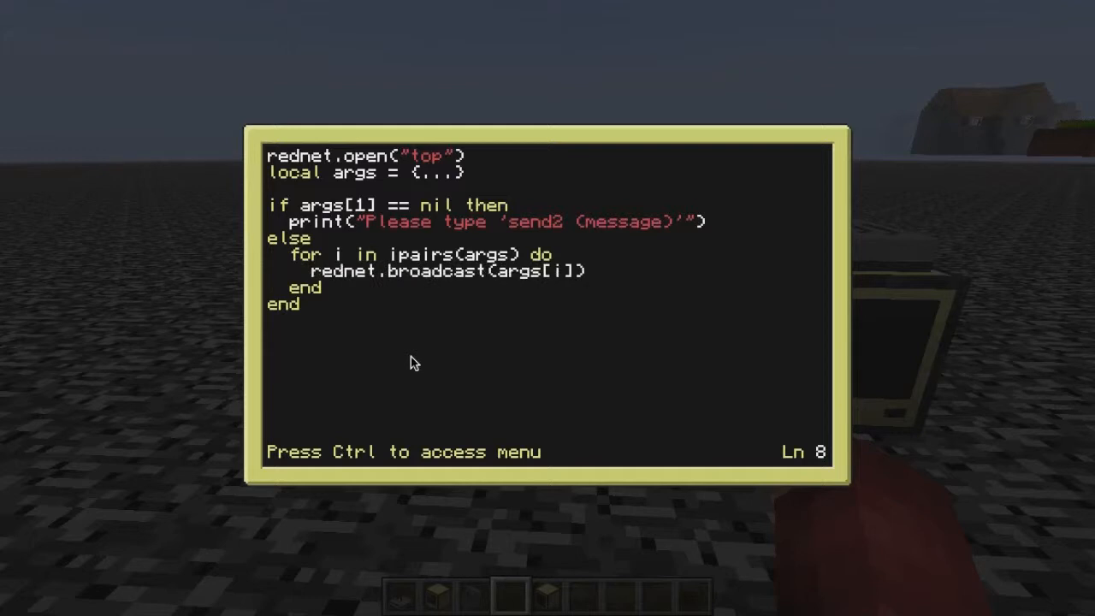
{"action": "key", "text": "ctrl+s"}
{"action": "type", "text": "send2"}
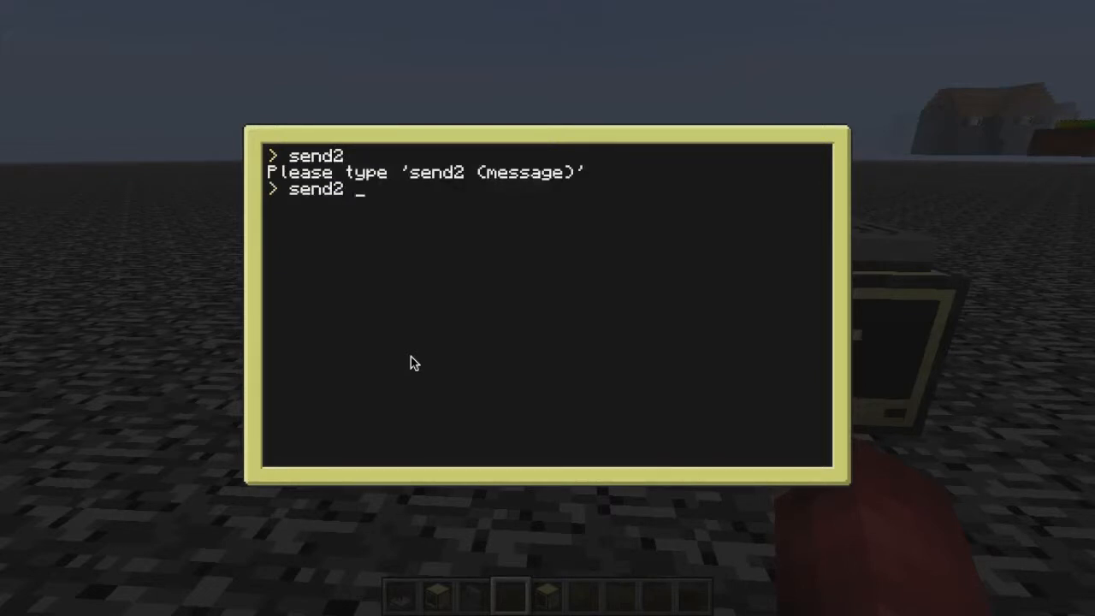
Broadcast the word test with the updated send2 and leave the sending computer.
{"action": "type", "text": "test"}
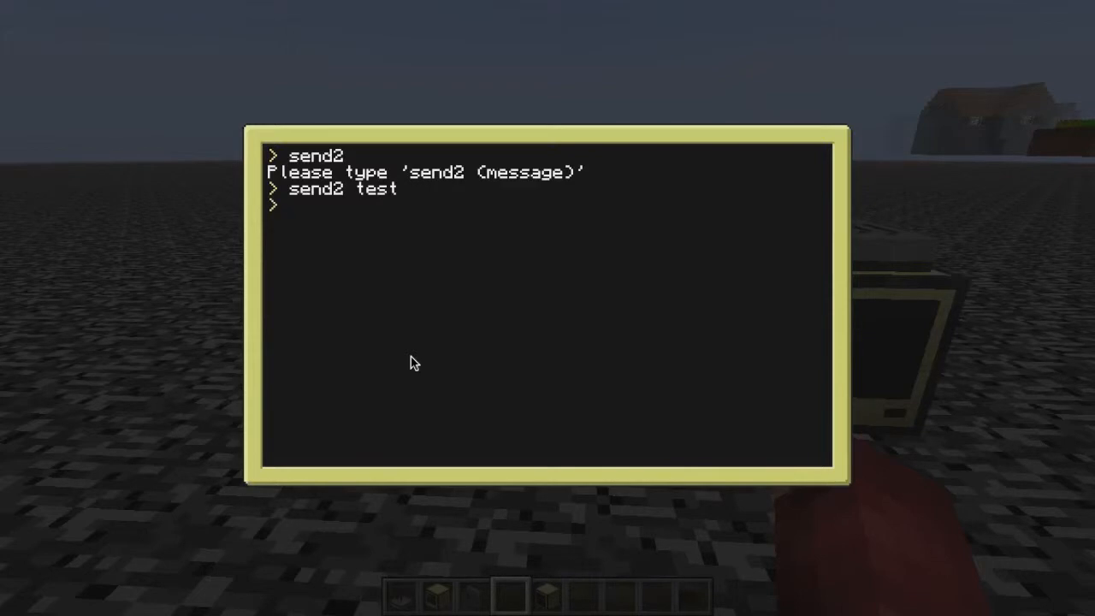
{"action": "key", "text": "escape"}
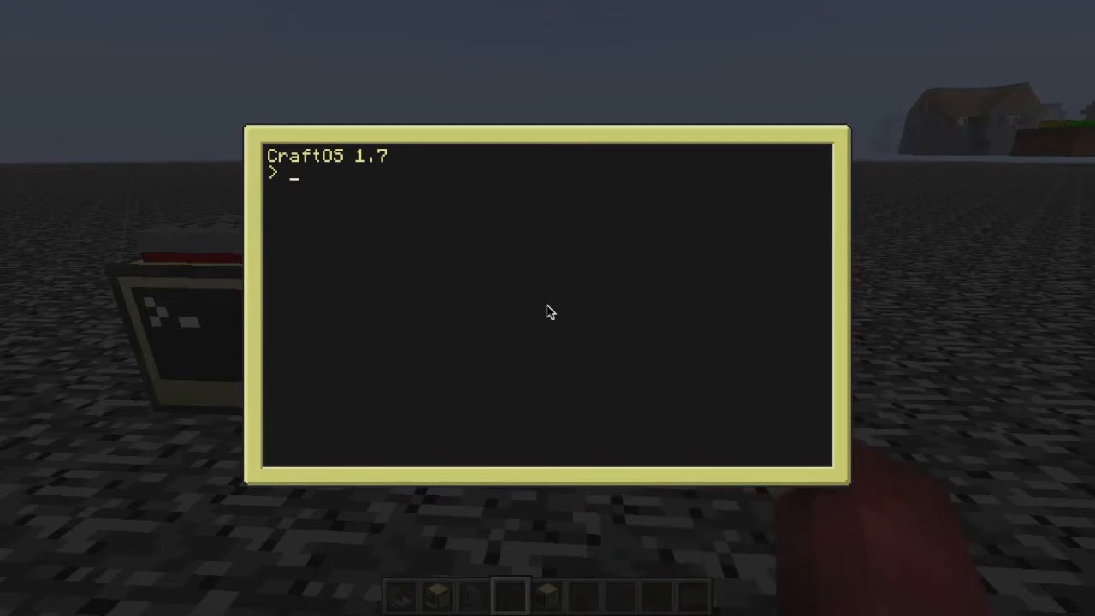
Check the computer label and look over recieve2's current code.
{"action": "type", "text": "label"}
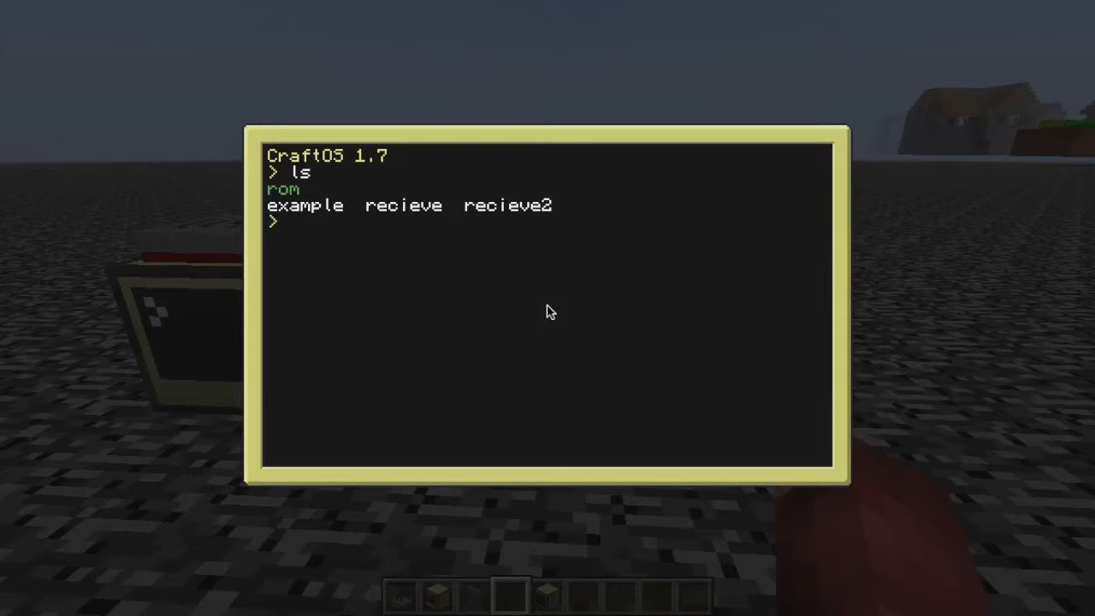
{"action": "type", "text": "edit recieve2"}
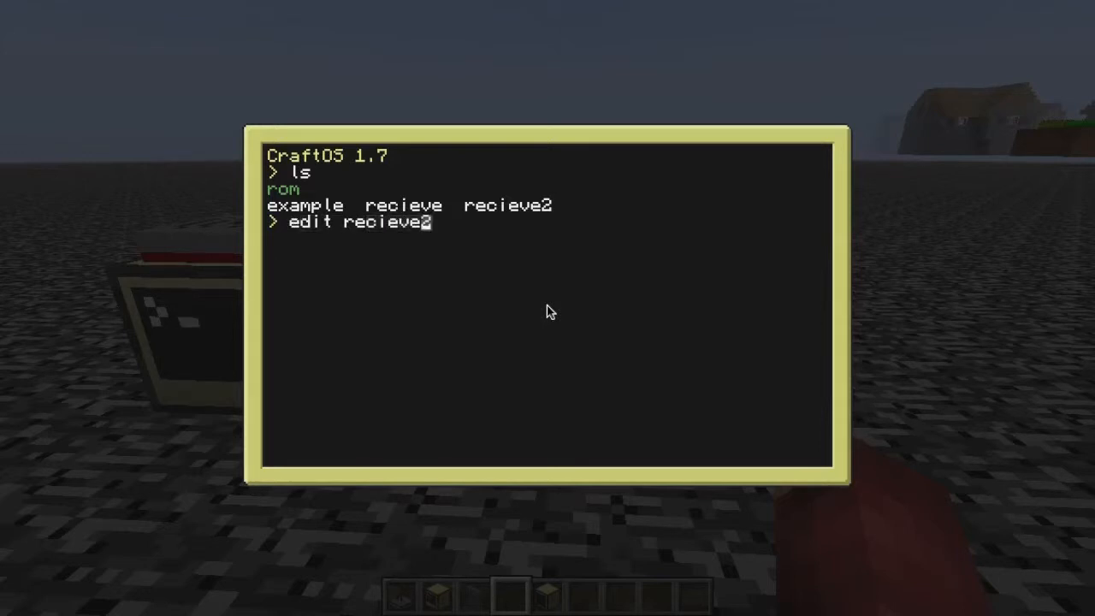
{"action": "key", "text": "Enter"}
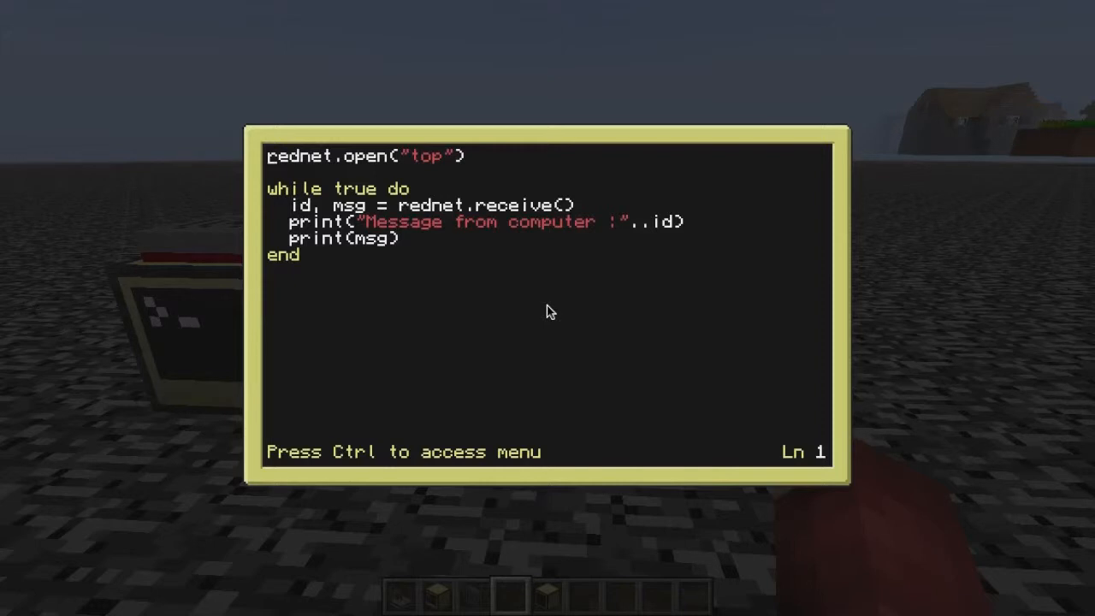
{"action": "key", "text": "ctrl"}
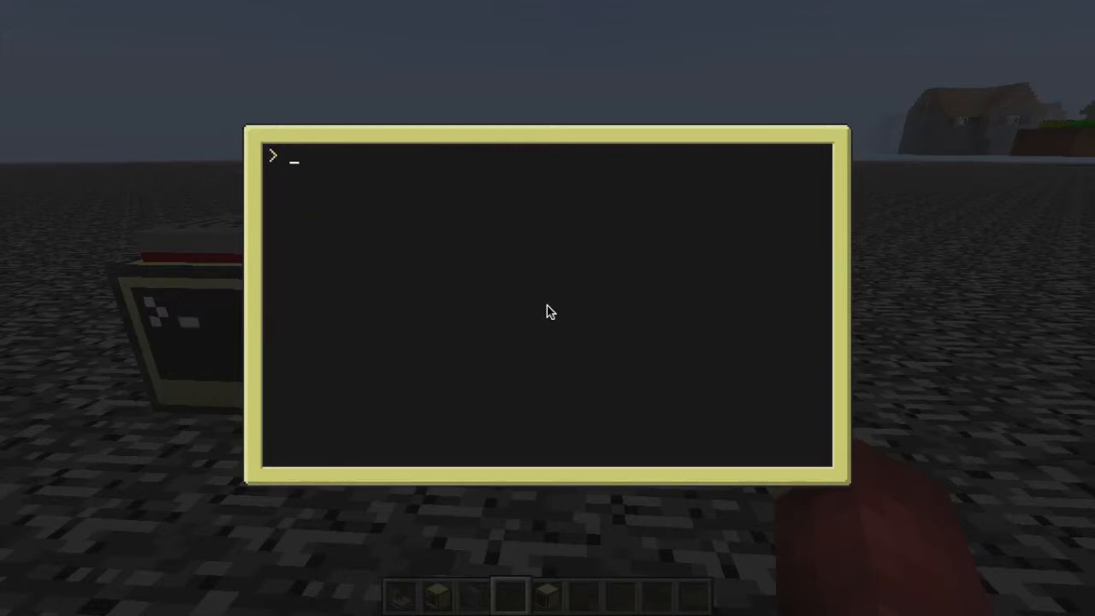
Edit recieve2 to use id, msg = rednet.receive() and print the sender id with each message.
{"action": "type", "text": "edit recieve2"}
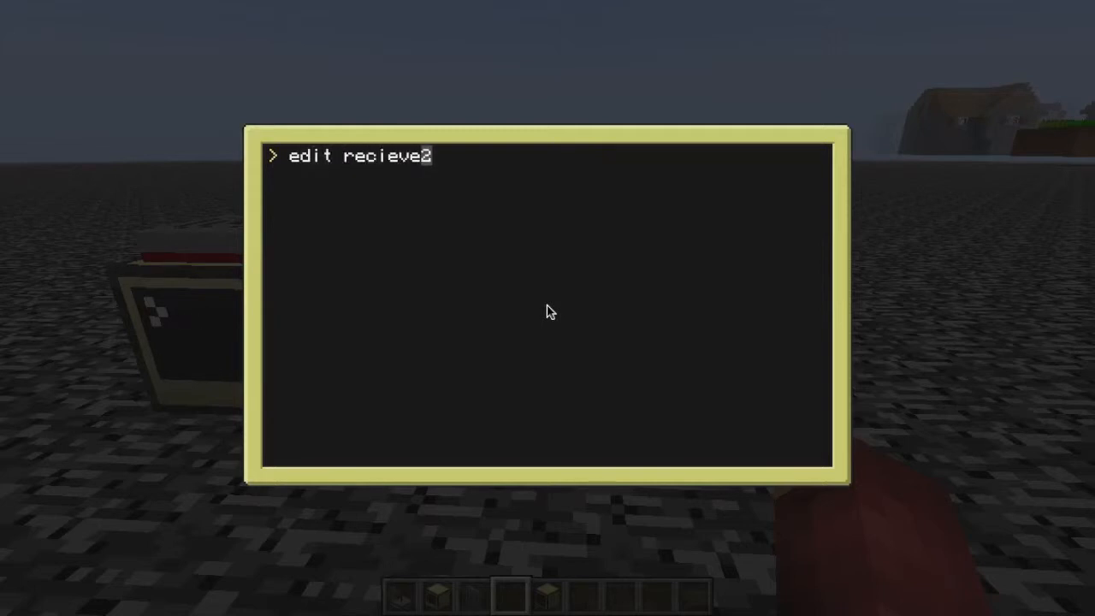
{"action": "key", "text": "Enter"}
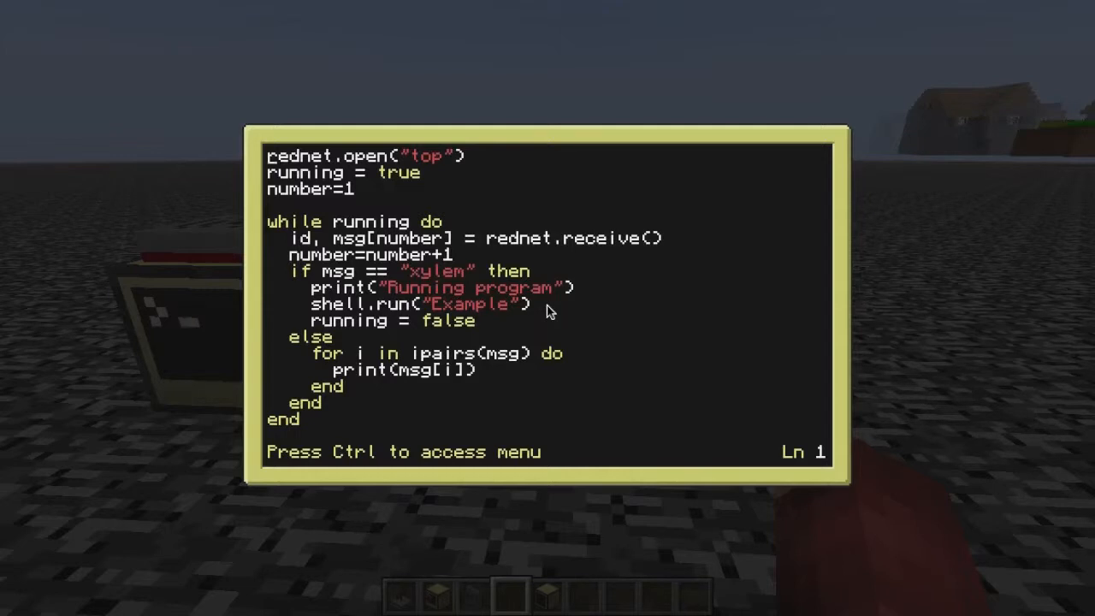
{"action": "left_click", "coordinate": [305, 221]}
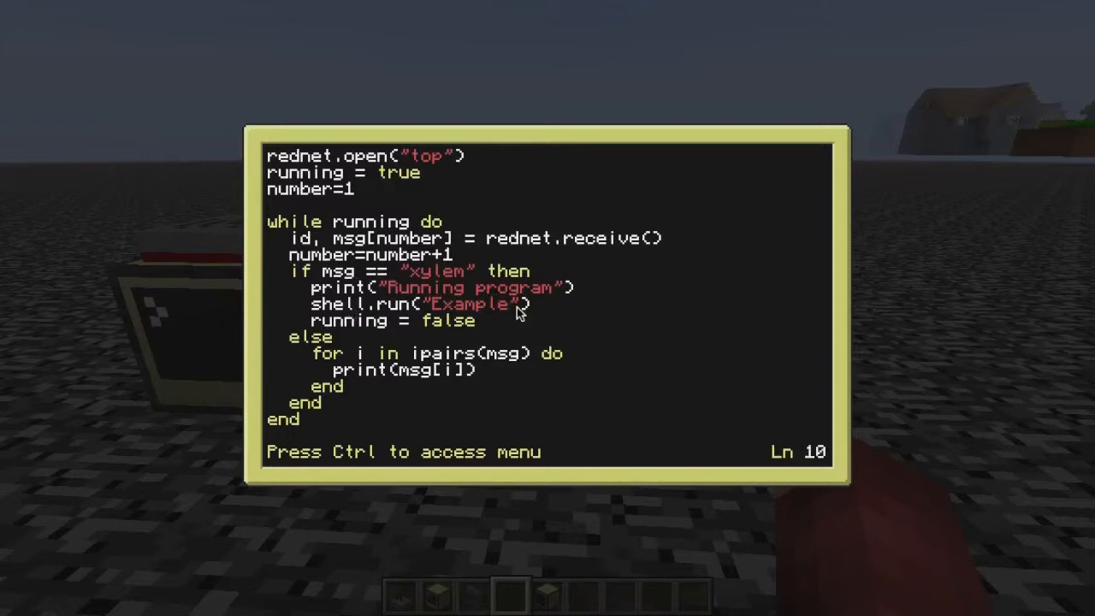
{"action": "mouse_move", "coordinate": [479, 328]}
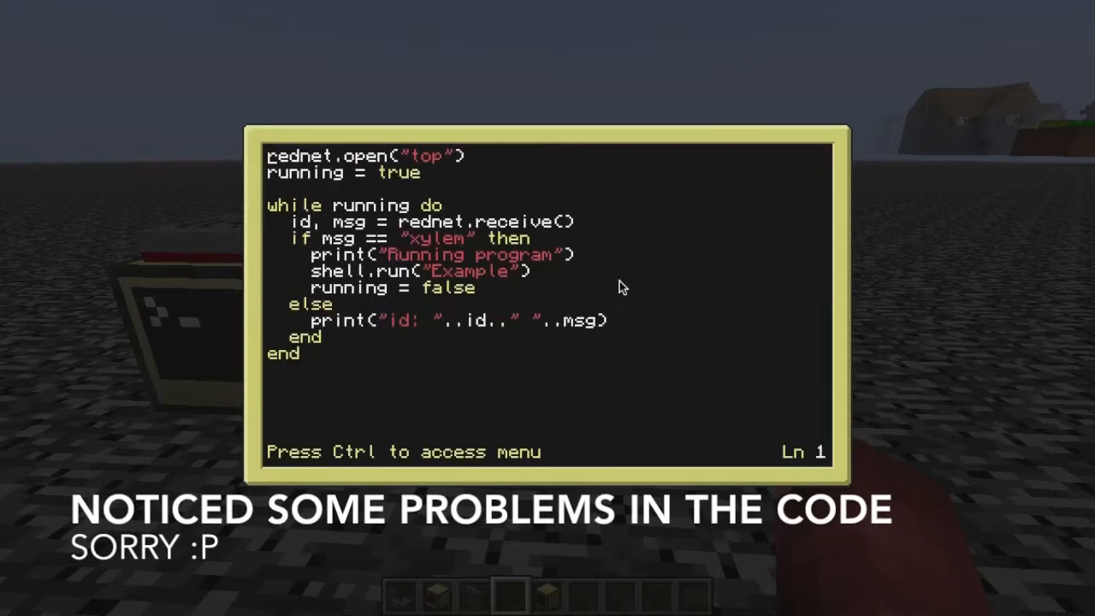
Save and exit the recieve2 editor, returning to the shell.
{"action": "key", "text": "ctrl+s"}
{"action": "type", "text": "edit recieve2"}
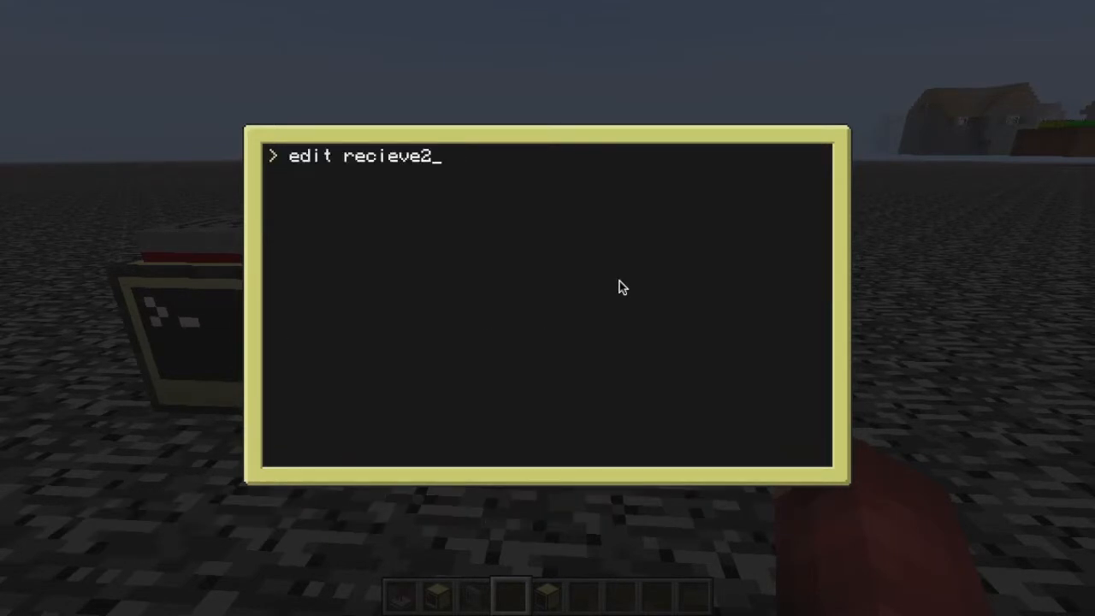
{"action": "key", "text": "Return"}
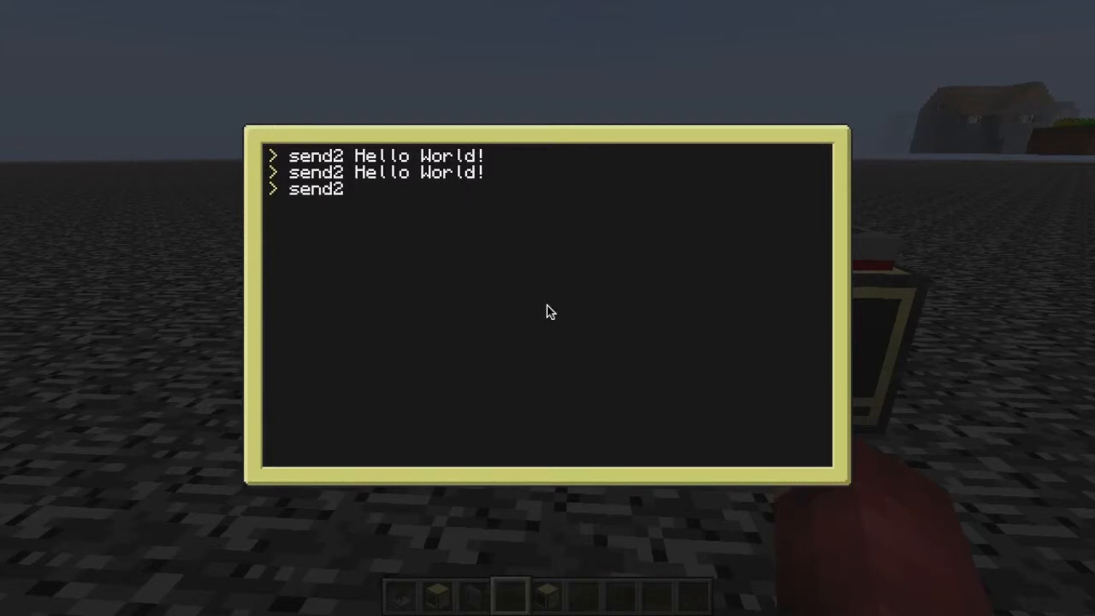
Broadcast 'This Is Xylem Typing!' with send2, then stop the listening recieve2 program.
{"action": "type", "text": "This"}
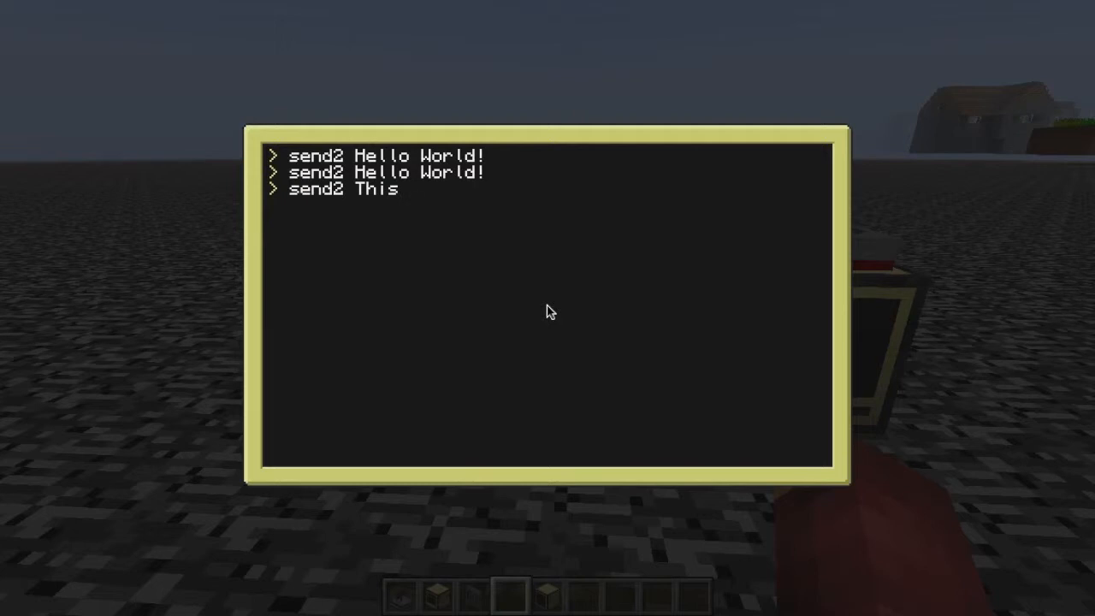
{"action": "type", "text": "Is"}
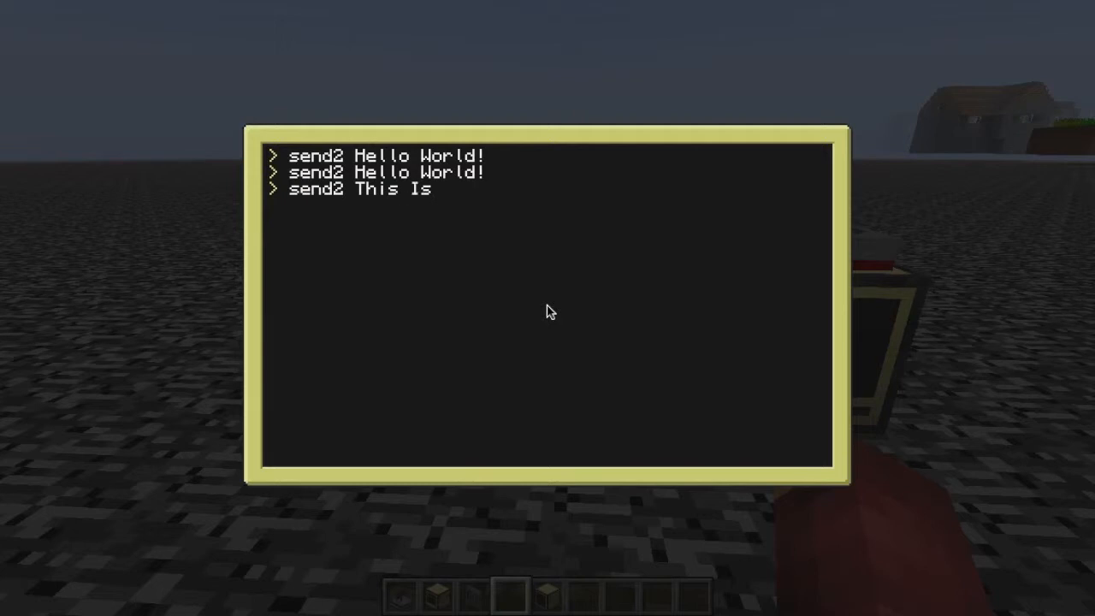
{"action": "type", "text": "Xylem Typing!"}
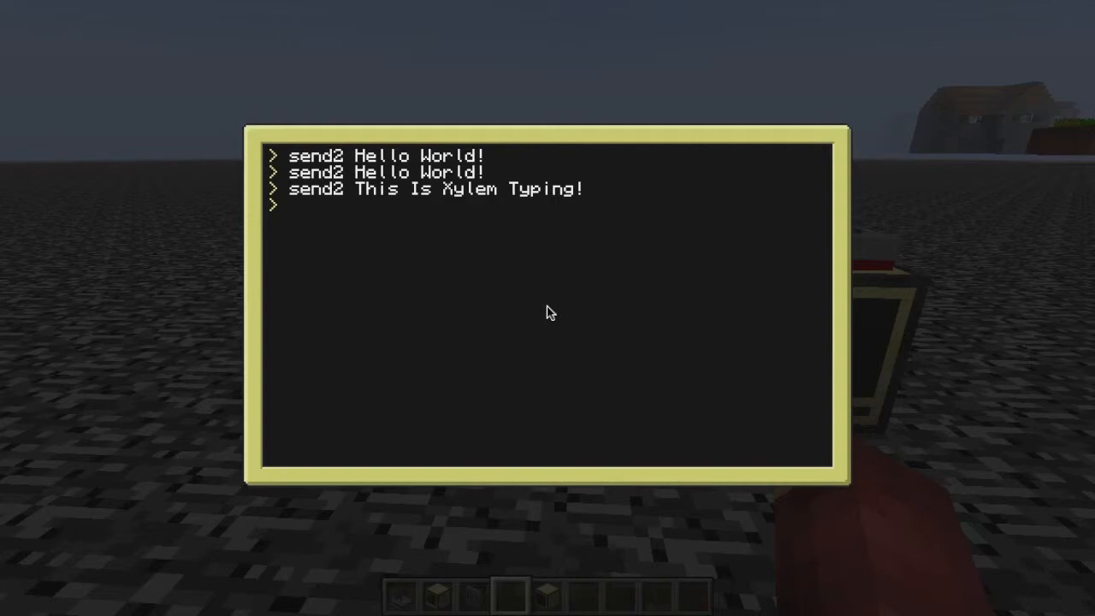
{"action": "key", "text": "Escape"}
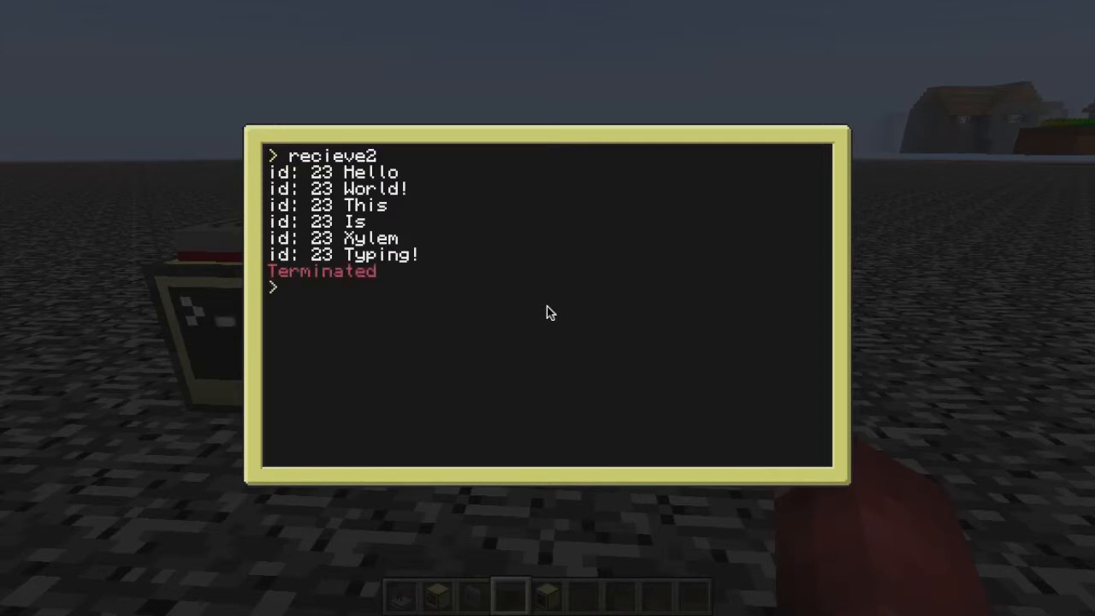
Review the program code without changes, then start recieve2 listening again.
{"action": "type", "text": "edit"}
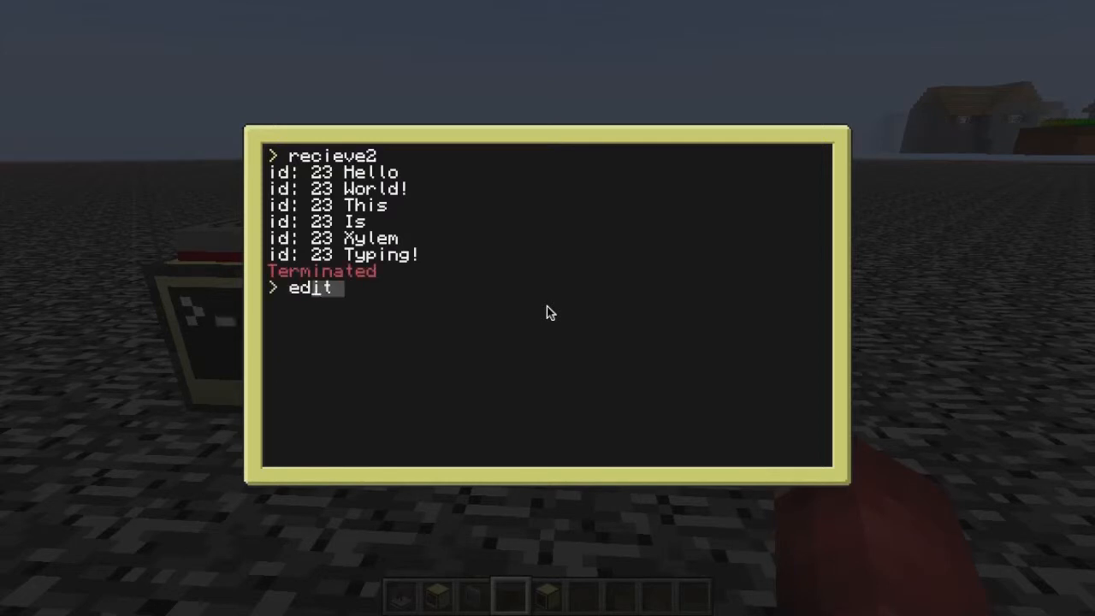
{"action": "type", "text": "example"}
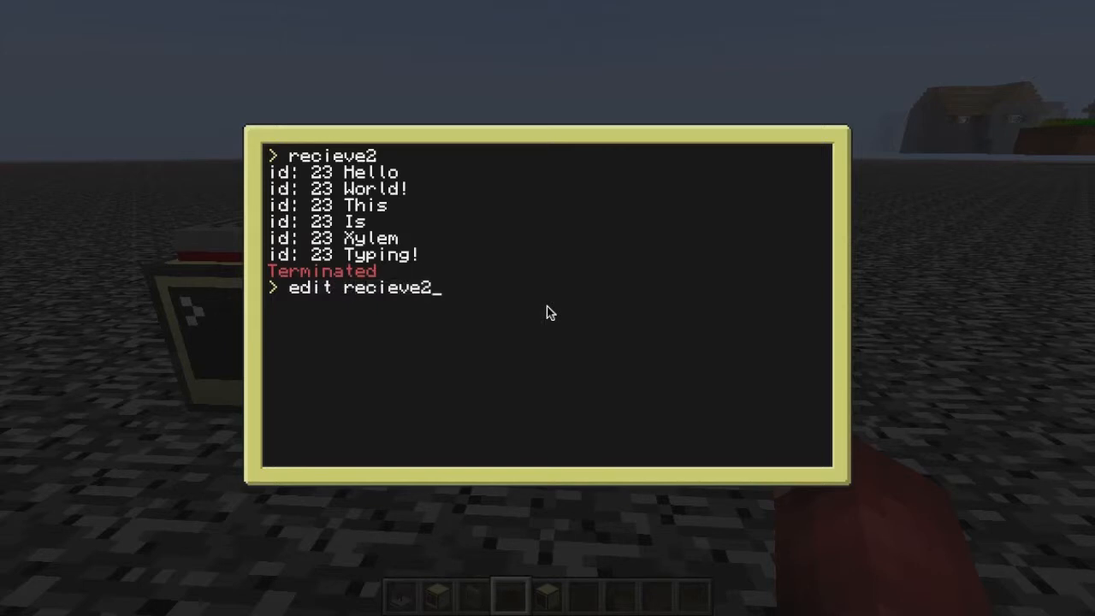
{"action": "key", "text": "Enter"}
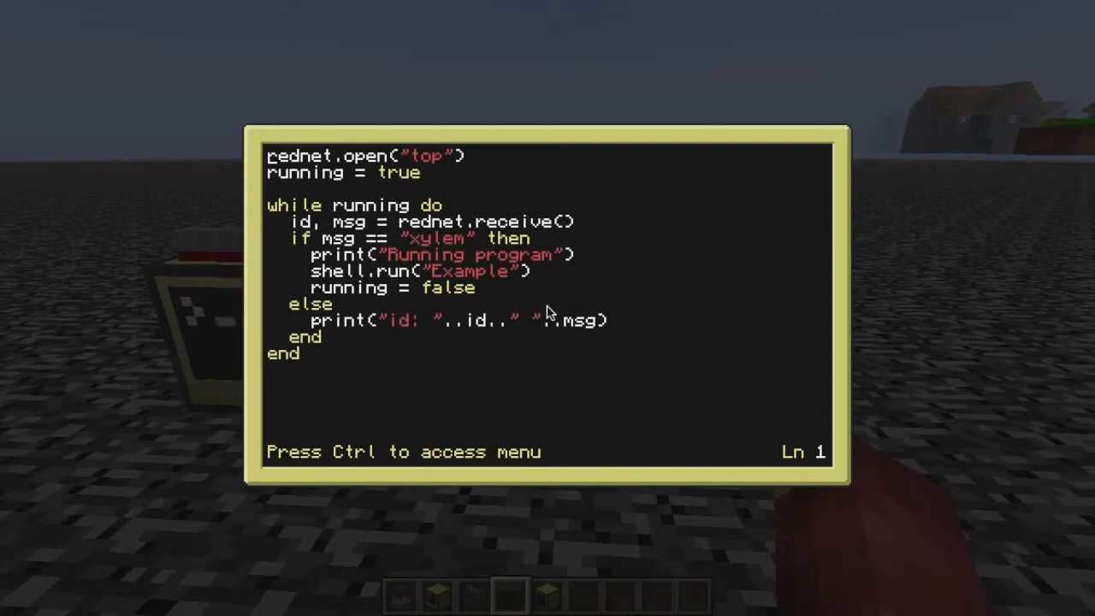
{"action": "key", "text": "ctrl+s"}
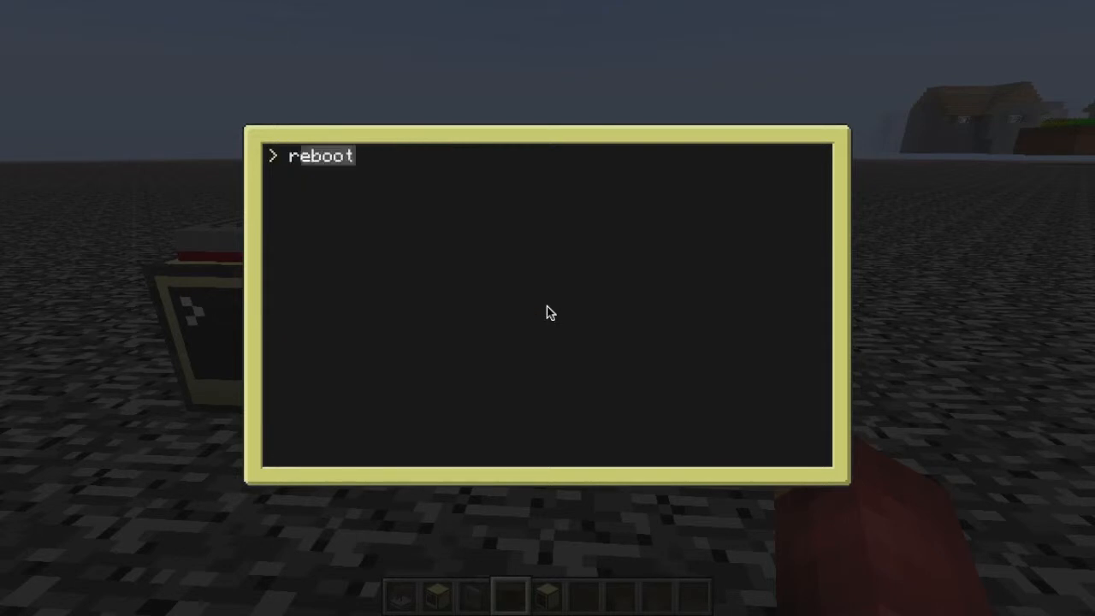
{"action": "type", "text": "recieve"}
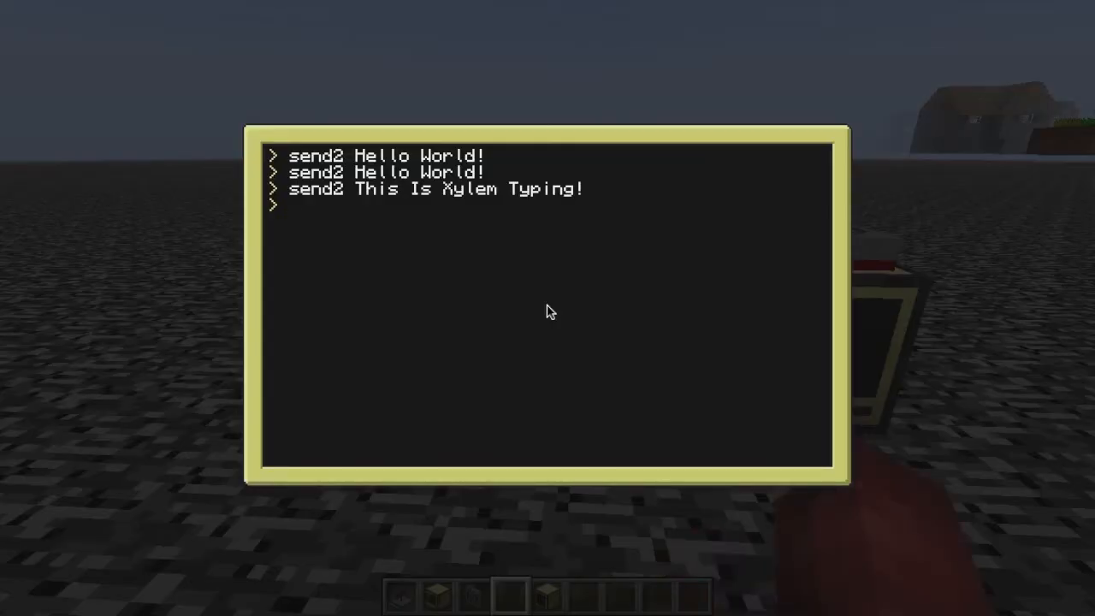
Send 'xylem' with send2 so the receiver runs Example, then leave the terminal.
{"action": "type", "text": "send2 This Is X"}
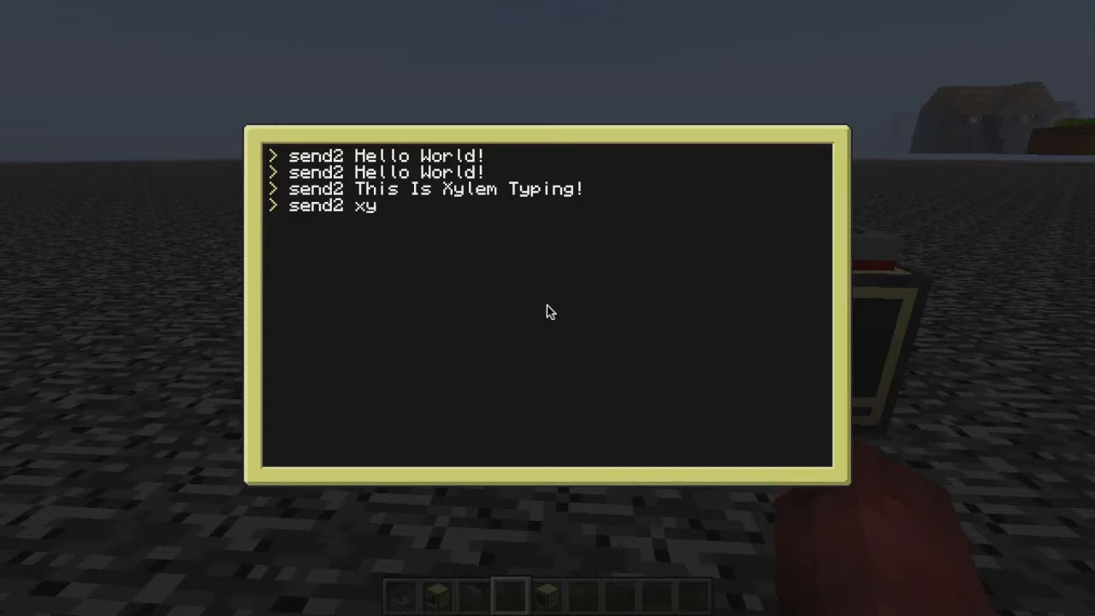
{"action": "type", "text": "e"}
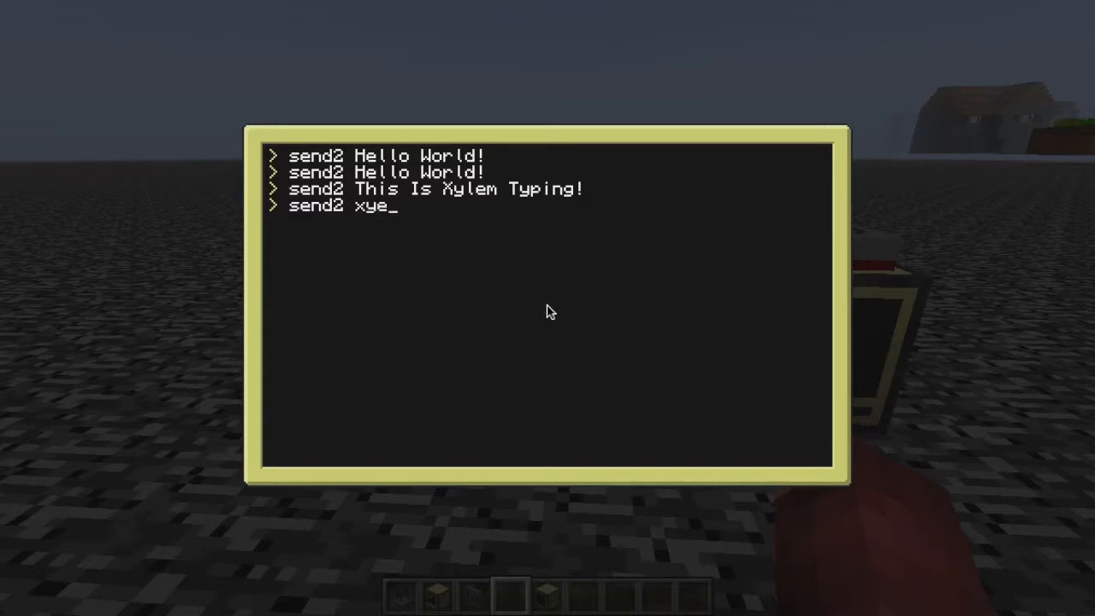
{"action": "type", "text": "lem"}
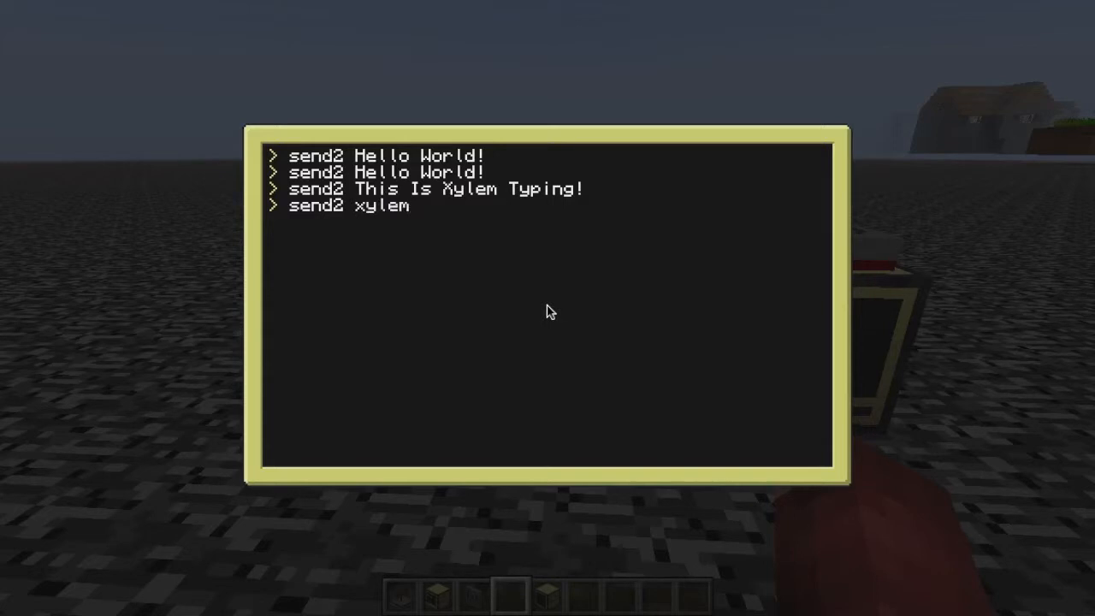
{"action": "key", "text": "Escape"}
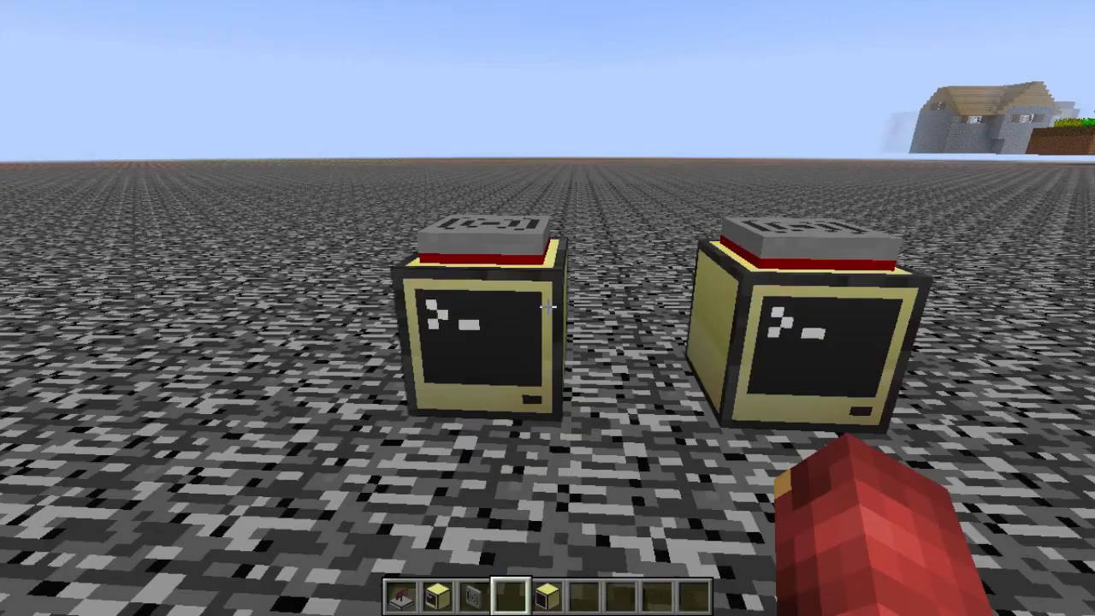
{"action": "mouse_move", "coordinate": [547, 308]}
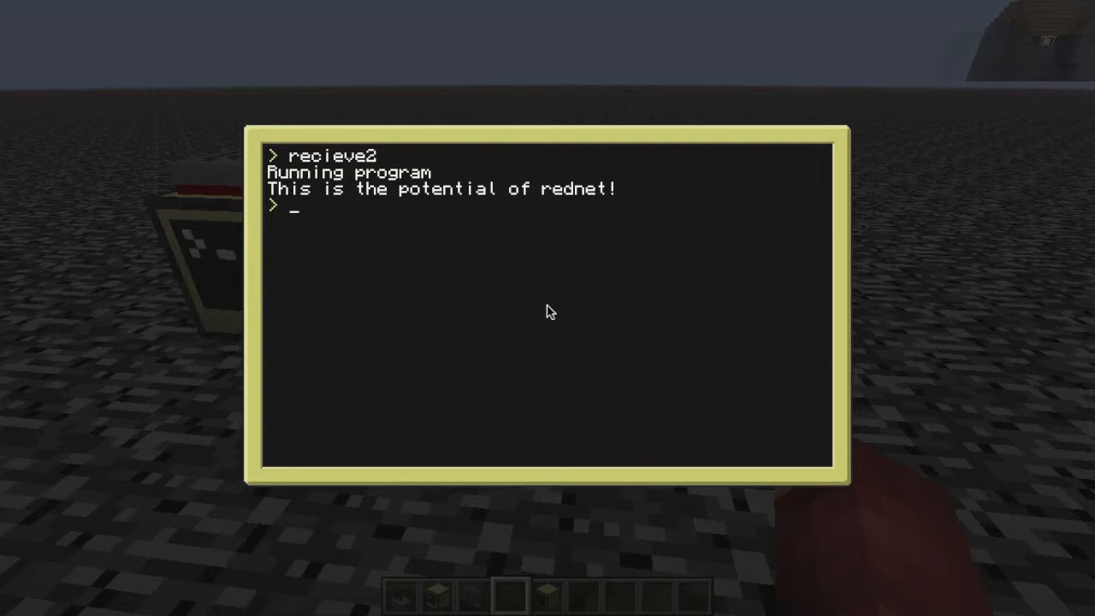
Look over recieve2's code in the editor and close it.
{"action": "type", "text": "edit example"}
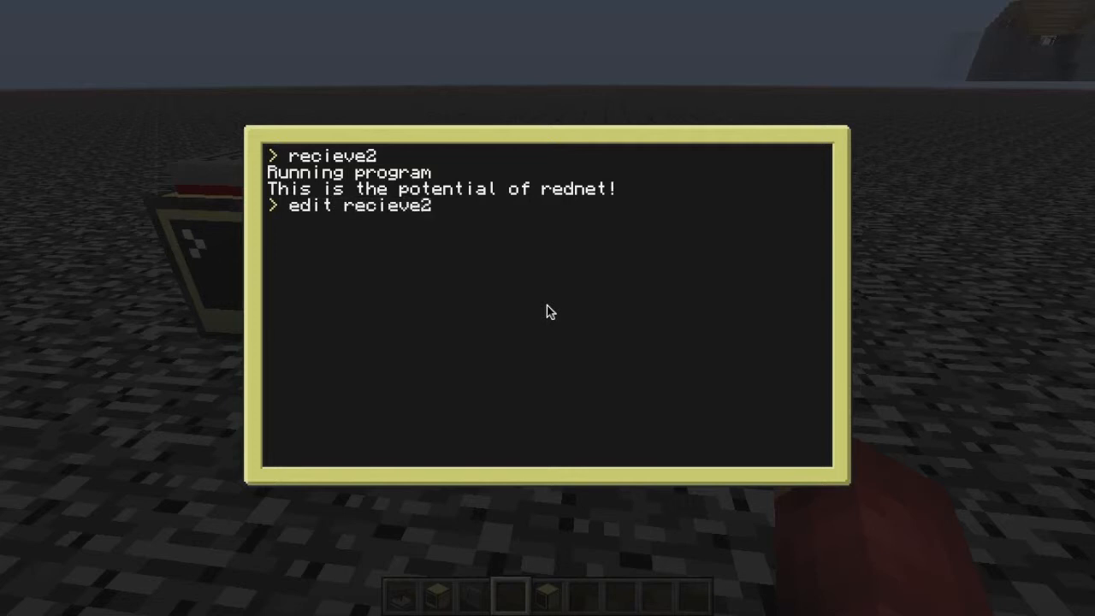
{"action": "key", "text": "Enter"}
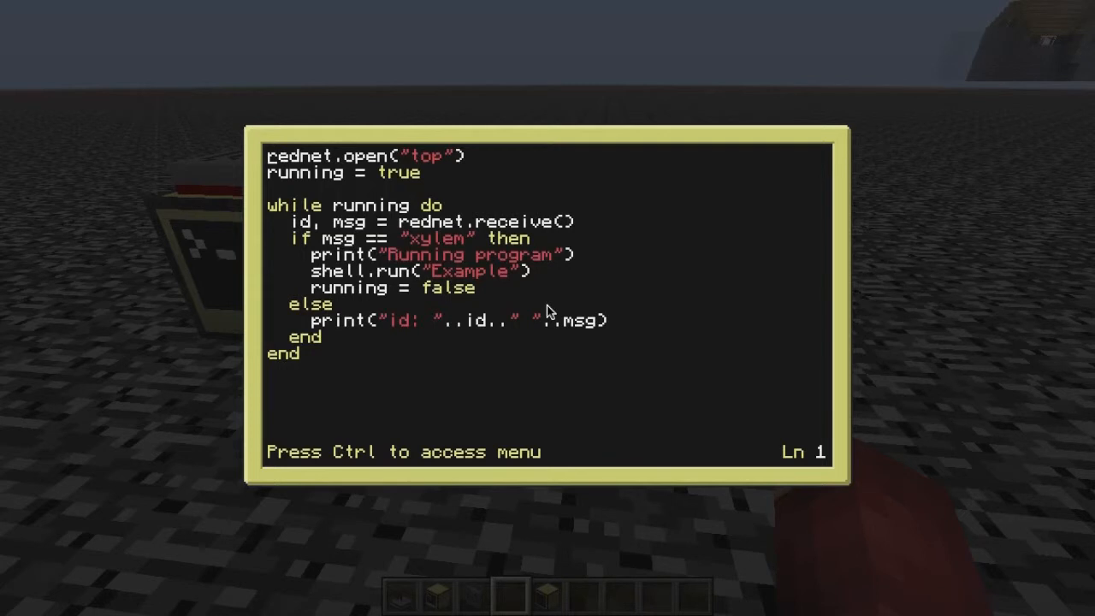
{"action": "key", "text": "ctrl"}
{"action": "type", "text": "r"}
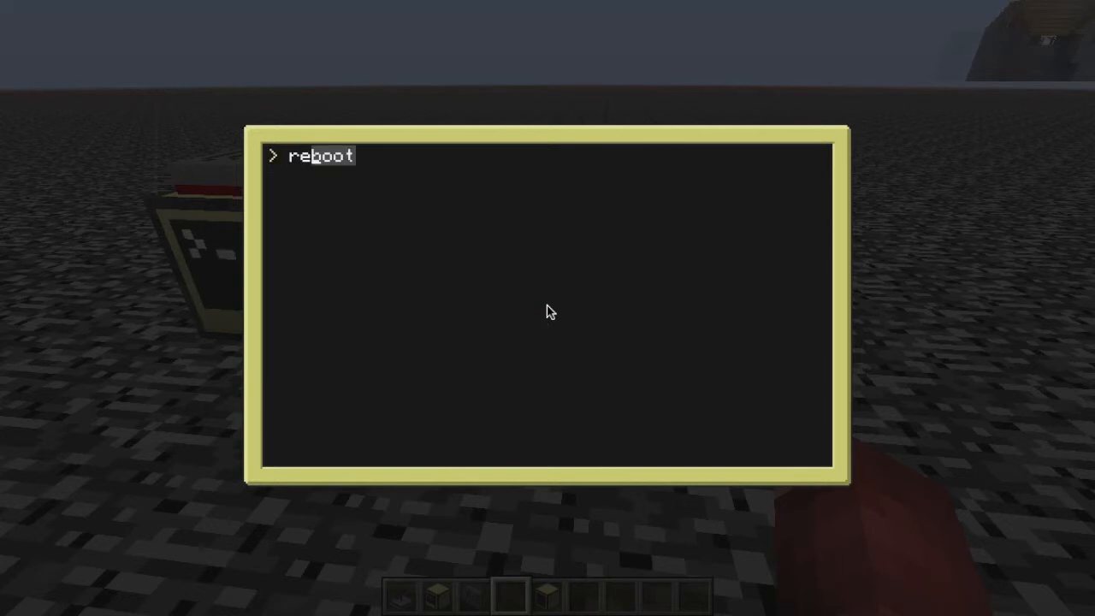
Look over the Example program's code and close the editor.
{"action": "type", "text": "edit example"}
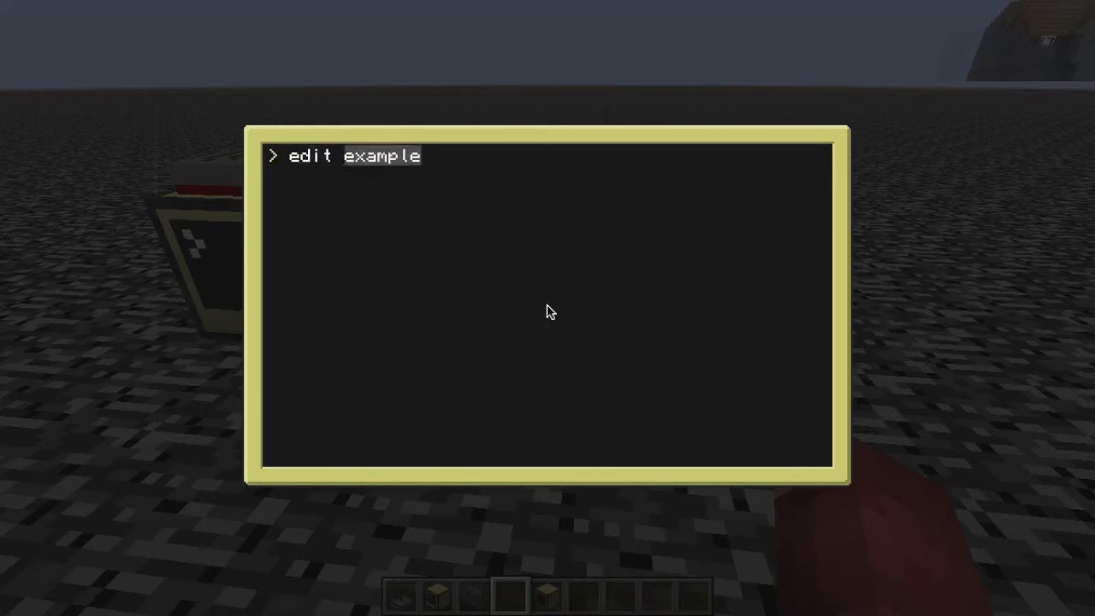
{"action": "key", "text": "Enter"}
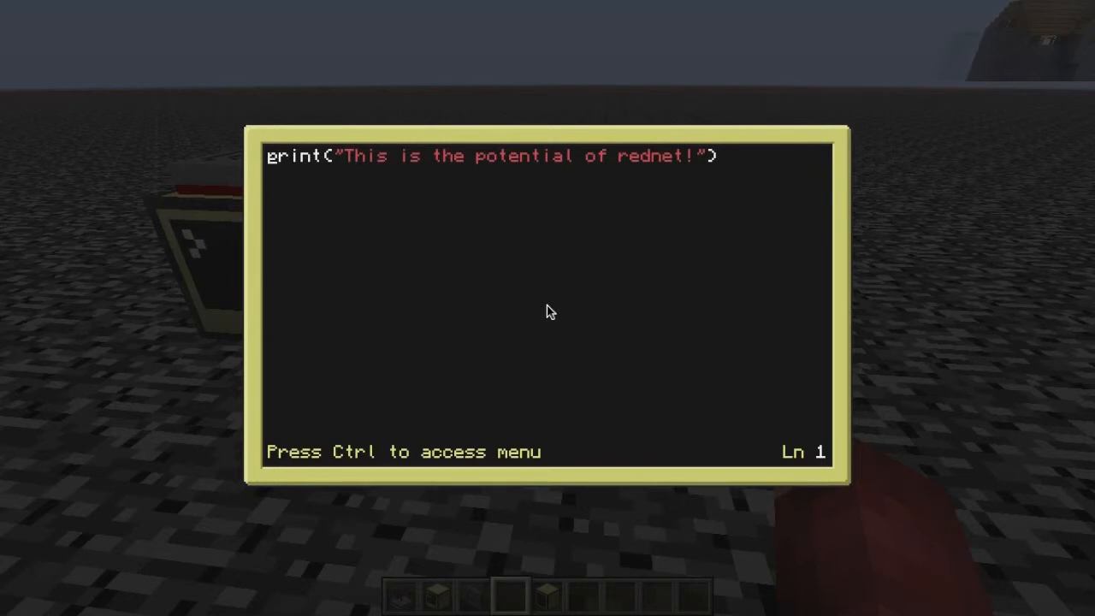
{"action": "key", "text": "Ctrl"}
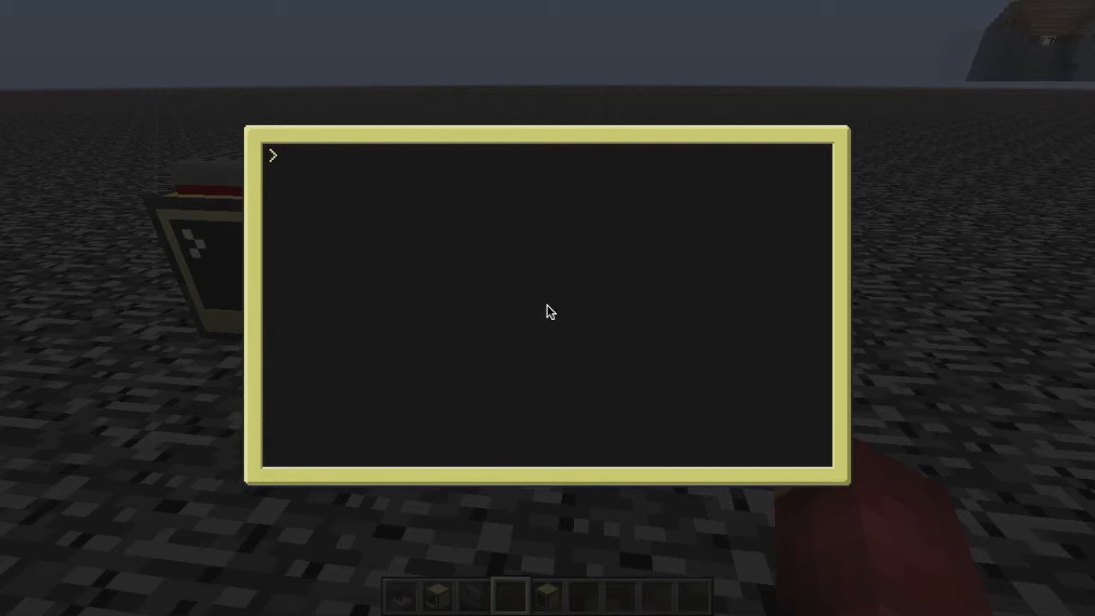
Leave the receiver and bring up the send2 script's ipairs rednet.broadcast loop in the editor.
{"action": "key", "text": "Escape"}
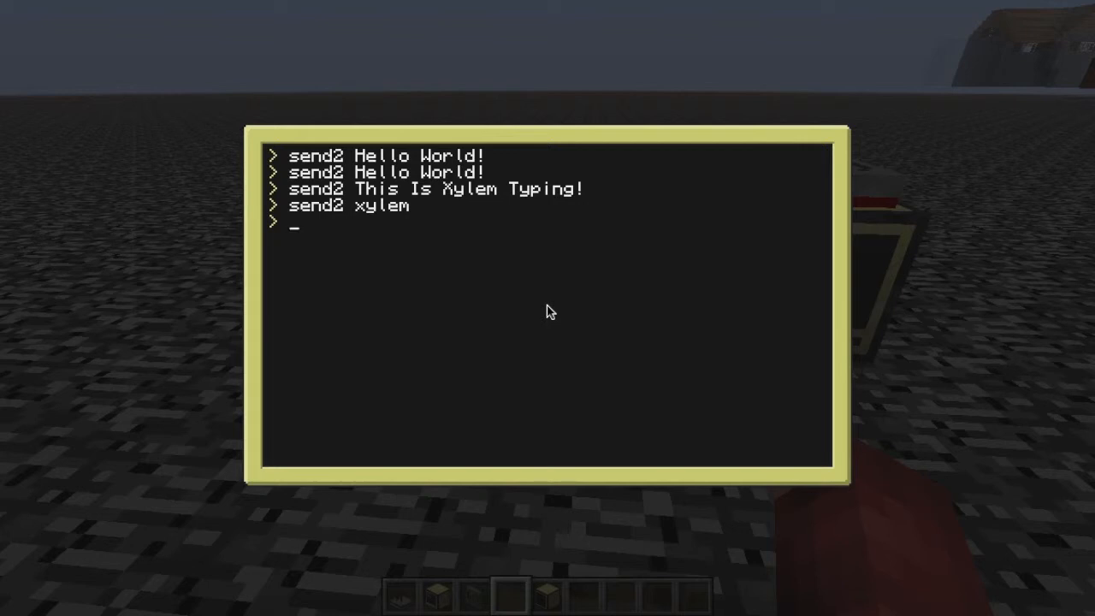
{"action": "type", "text": "edit send"}
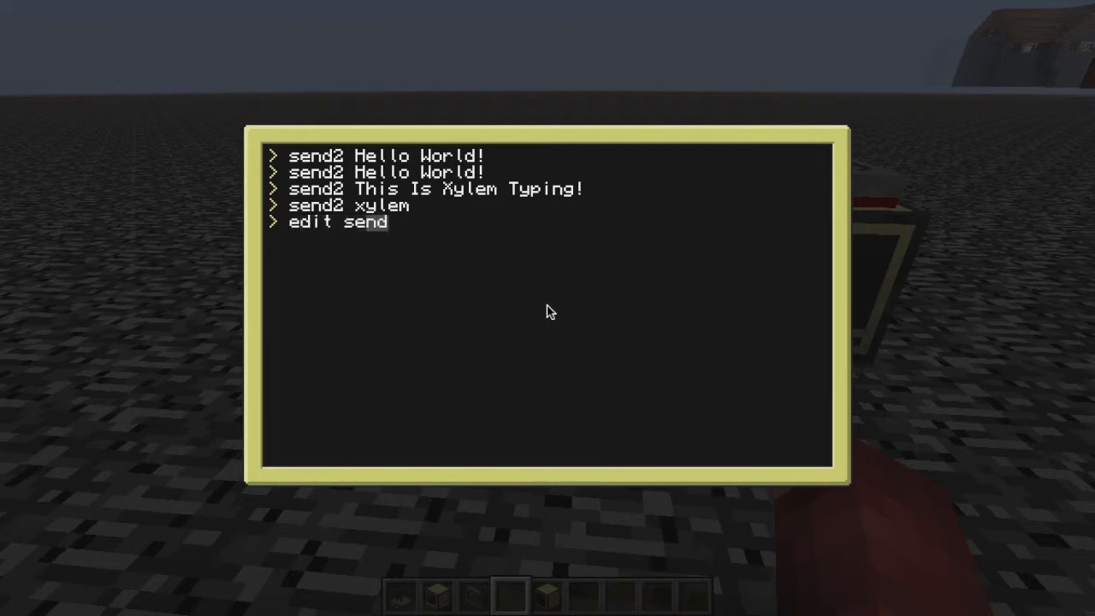
{"action": "key", "text": "Enter"}
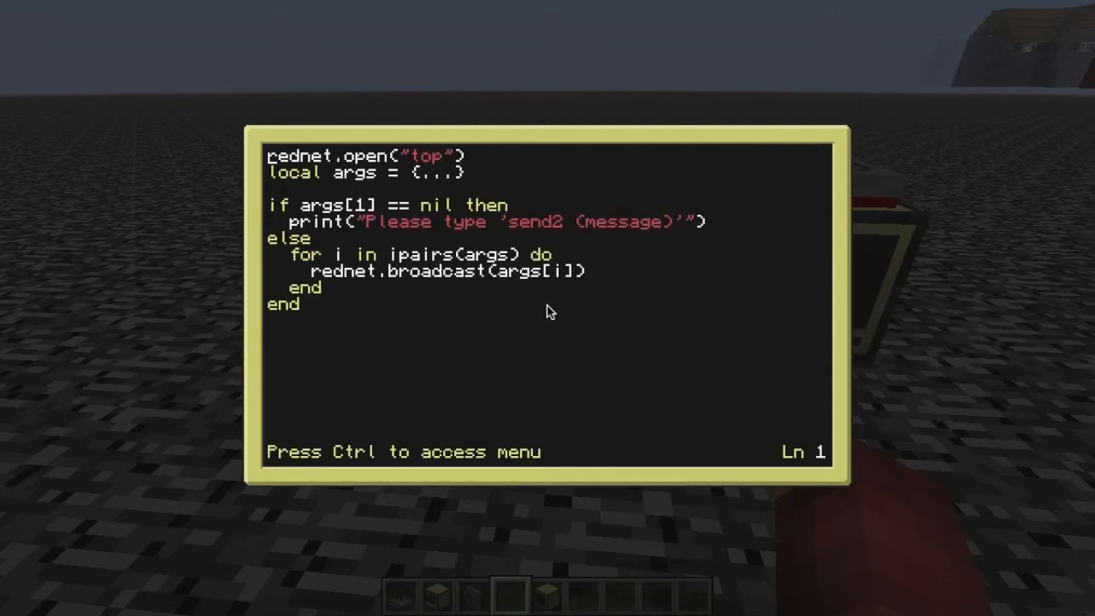